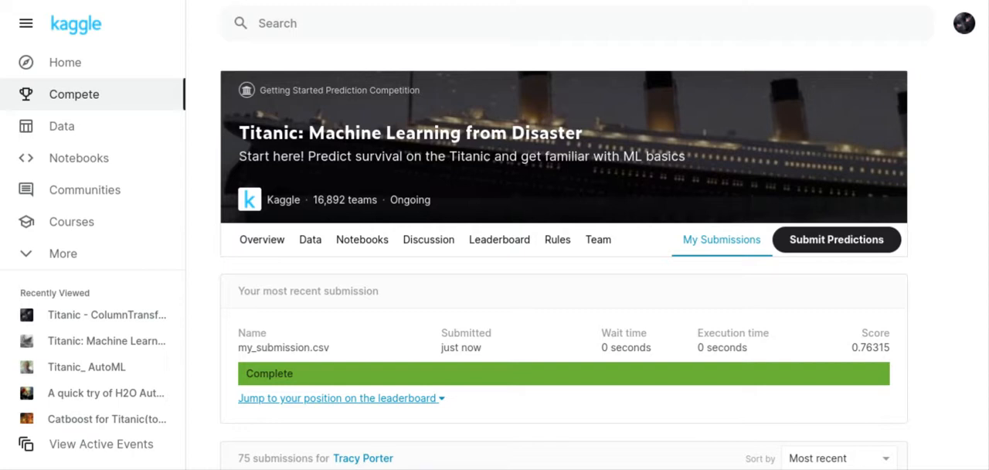
Scroll past the latest version 18 submission (0.76315) to the full submissions history list
scroll(down, 3)
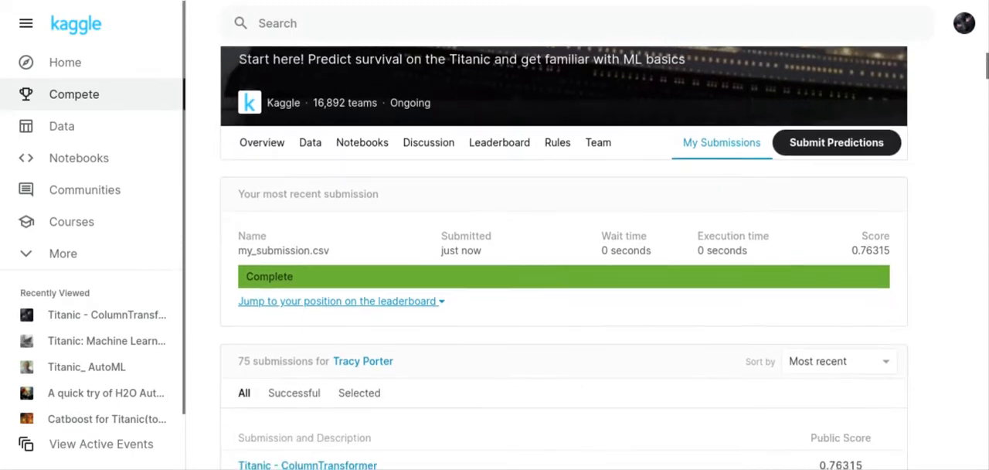
scroll(down, 3)
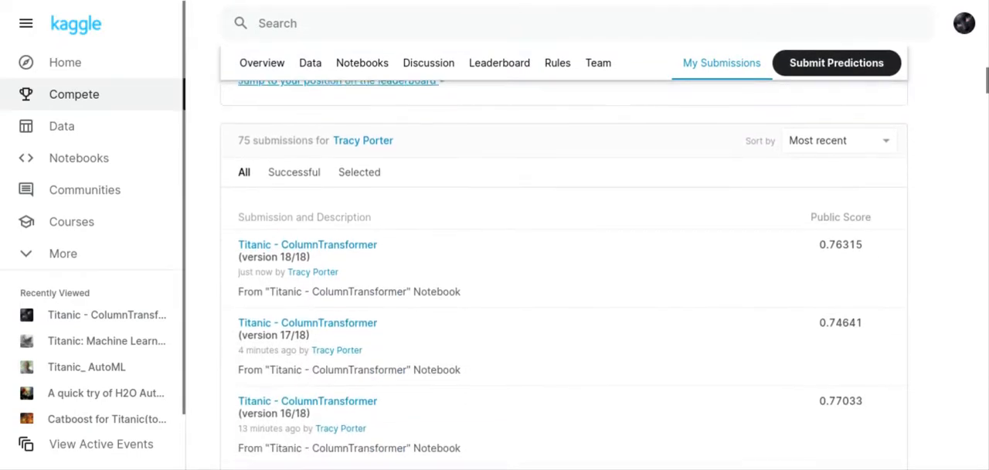
scroll(down, 3)
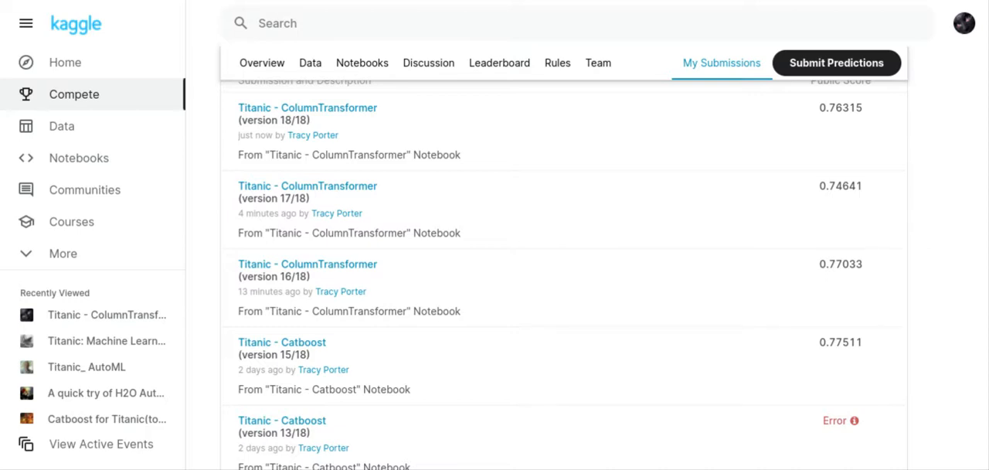
scroll(up, 3)
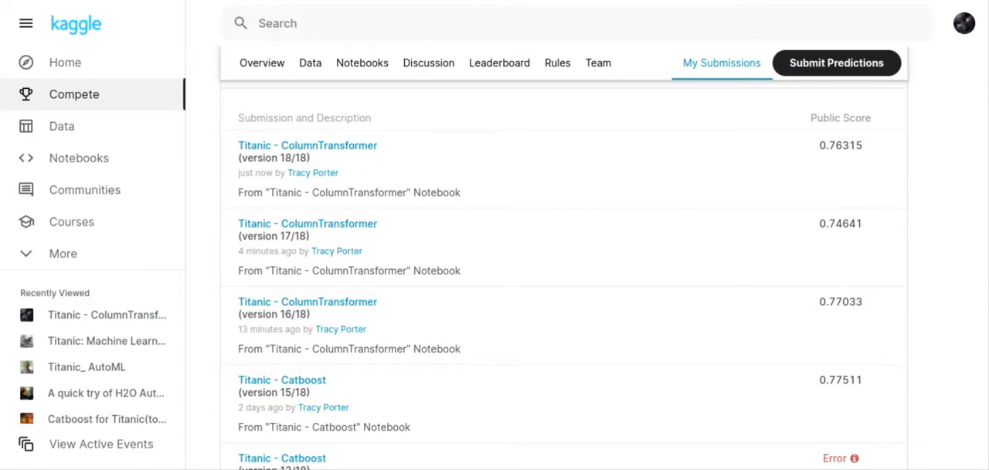
mouse_move(540, 357)
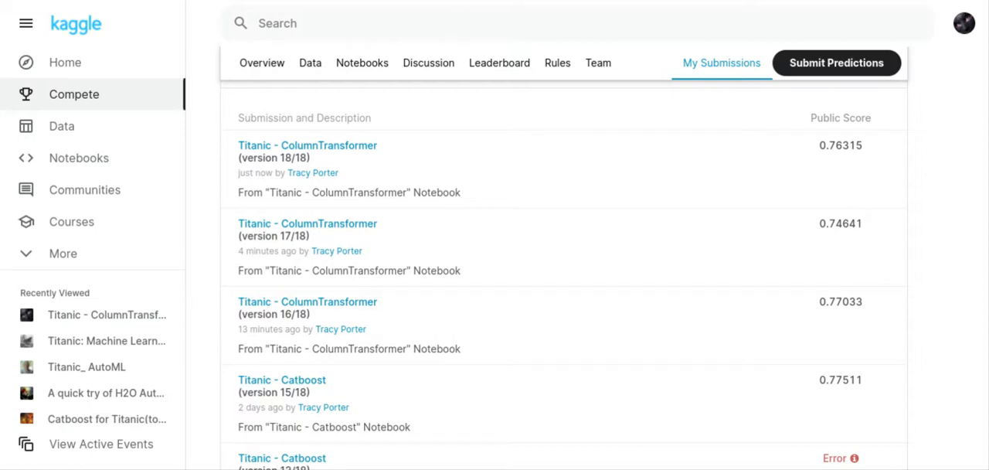
mouse_move(353, 239)
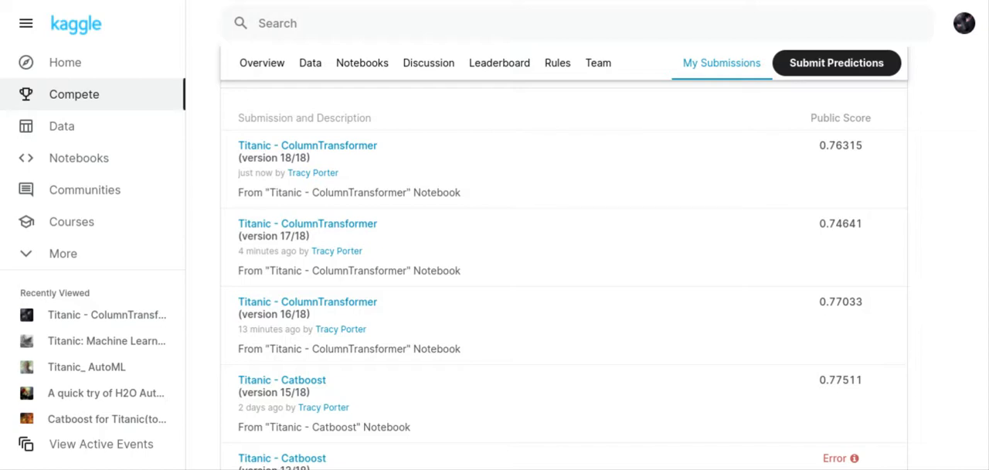
mouse_move(355, 157)
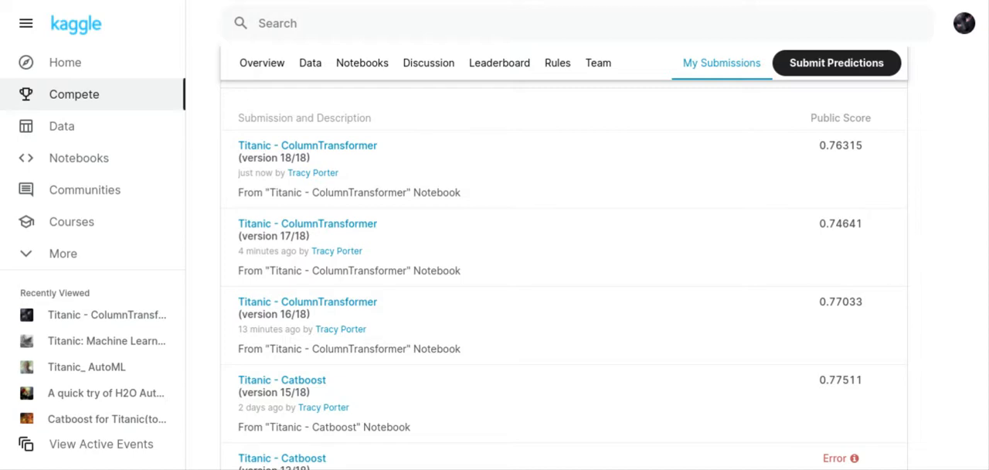
mouse_move(359, 306)
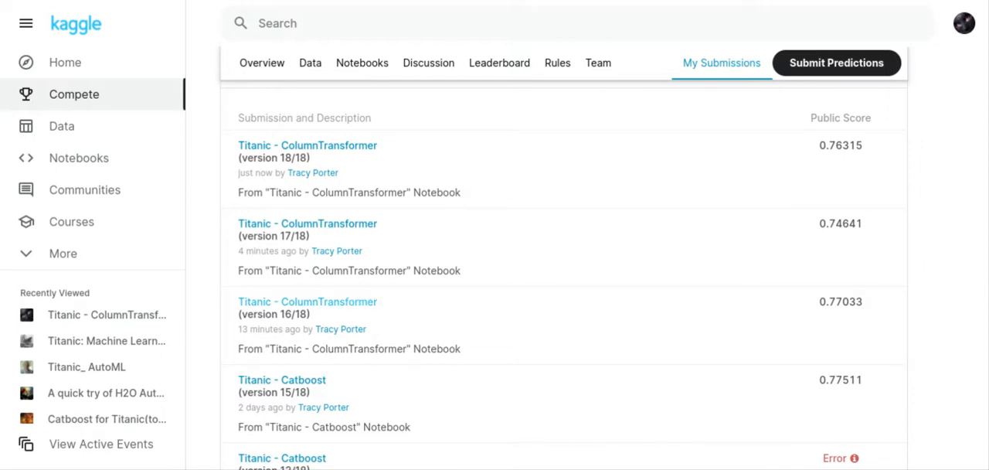
Open the version 16/18 'Titanic - ColumnTransformer' notebook from the submissions list
click(77, 157)
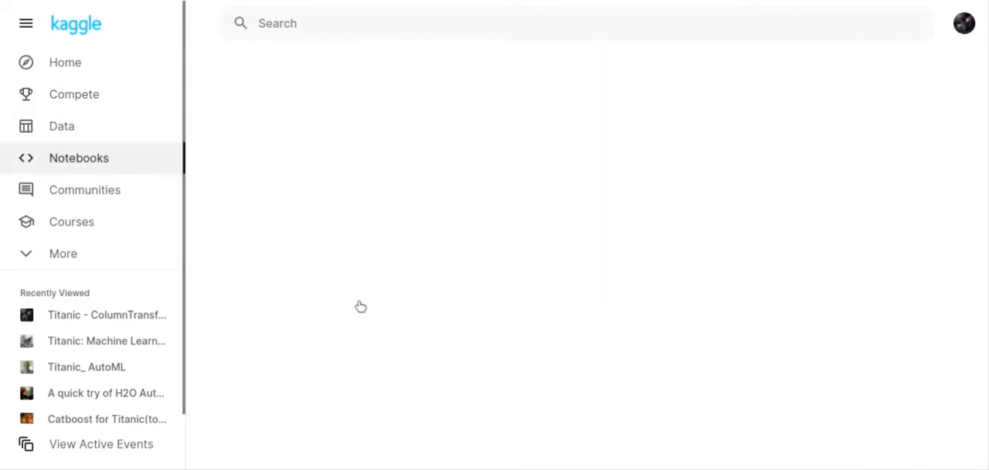
click(106, 316)
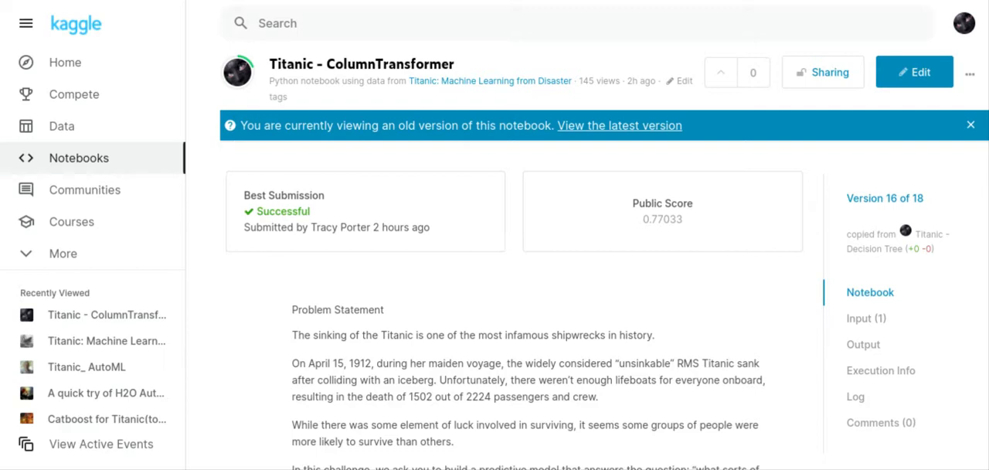
mouse_move(822, 71)
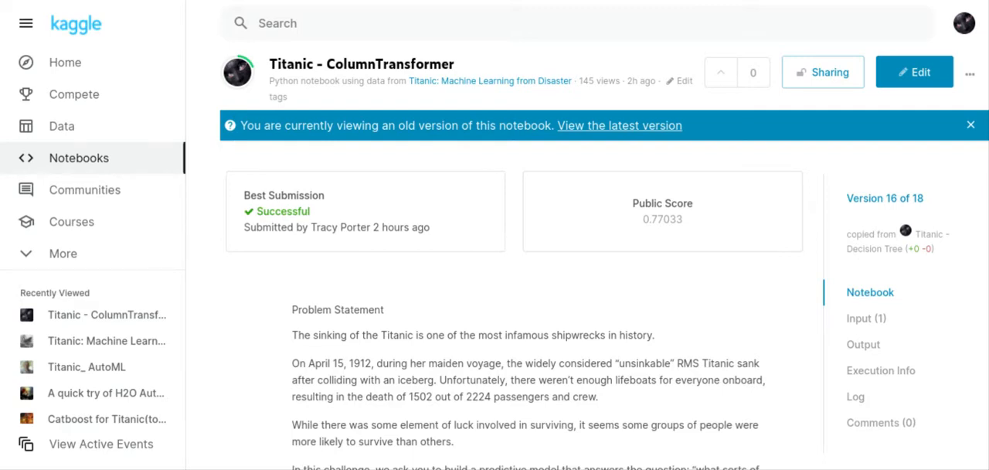
Scroll past the Problem Statement to the cell importing pandas, numpy, matplotlib and seaborn
scroll(down, 3)
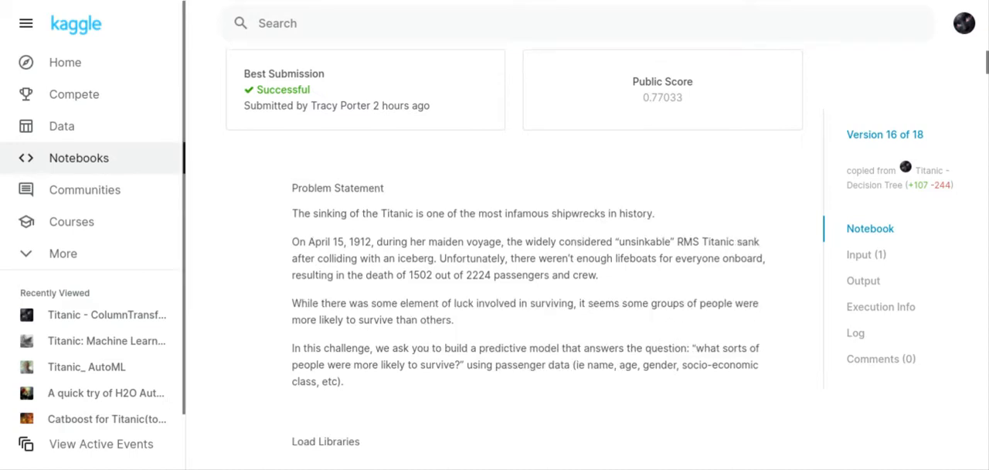
scroll(down, 3)
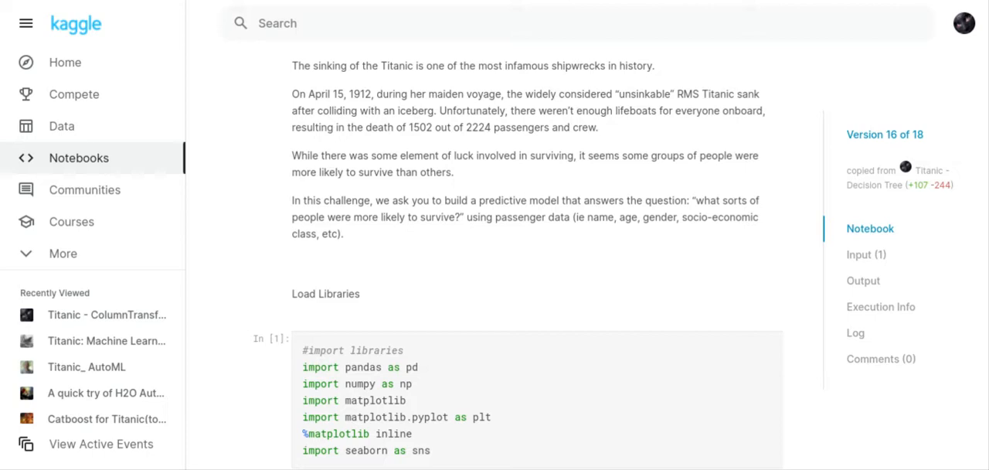
Scroll to the file-listing output with train, test and gender_submission CSV paths and the read cell
scroll(down, 3)
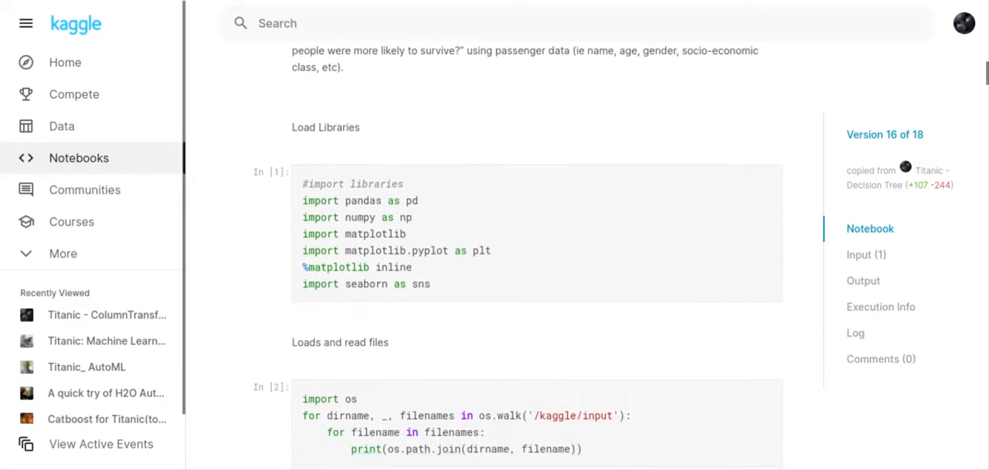
scroll(down, 3)
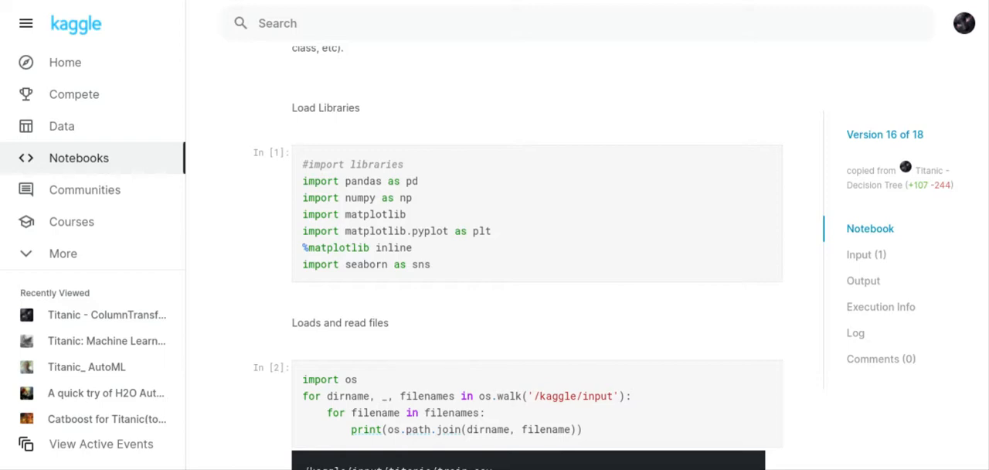
scroll(up, 3)
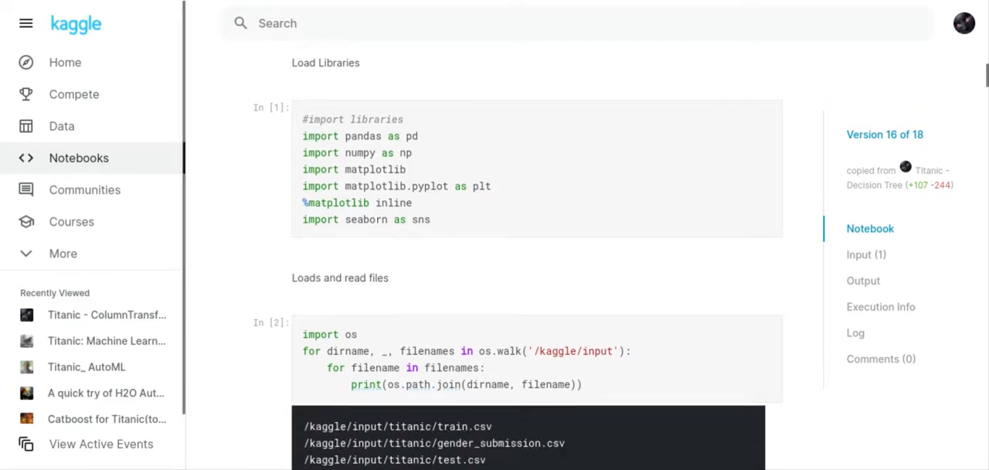
scroll(down, 3)
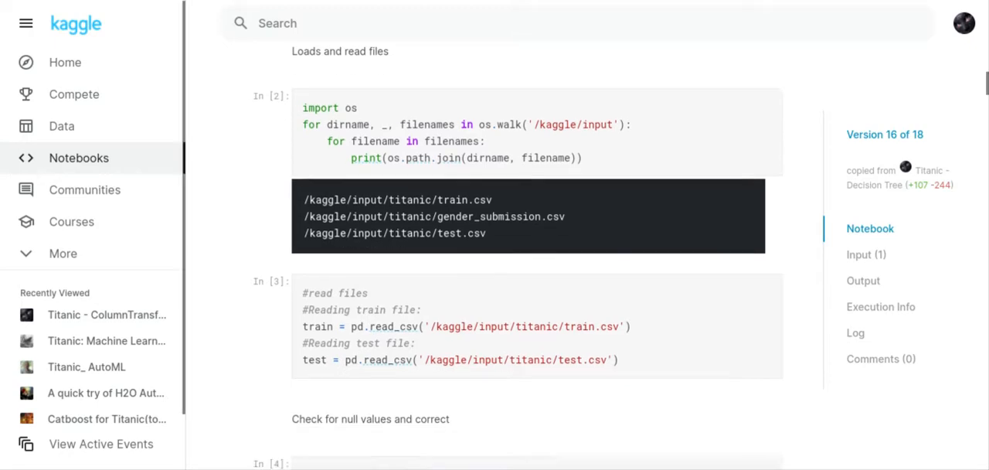
Scroll back up to recheck earlier cells, then down to the null-count check
scroll(down, 3)
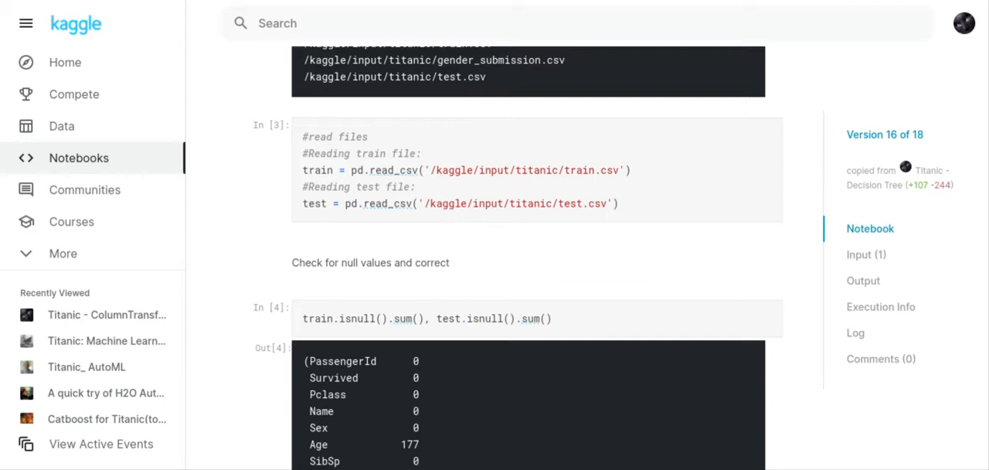
scroll(up, 3)
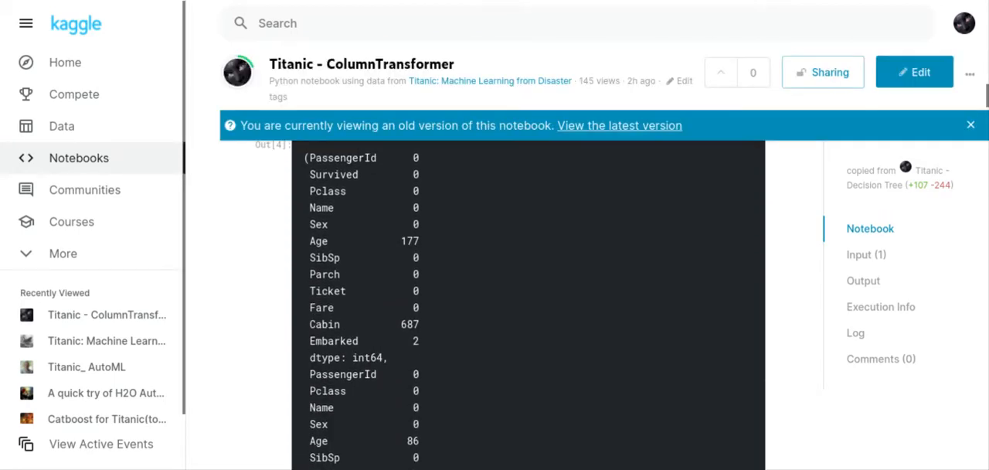
scroll(up, 3)
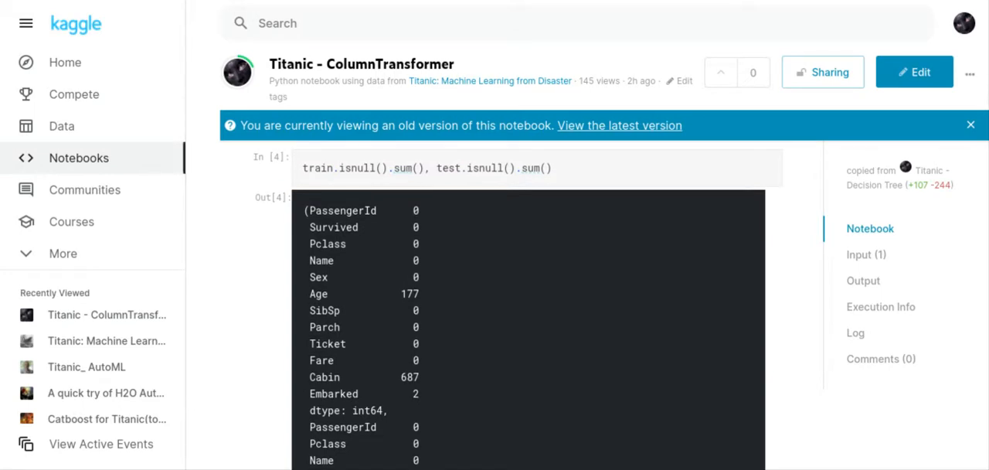
scroll(up, 3)
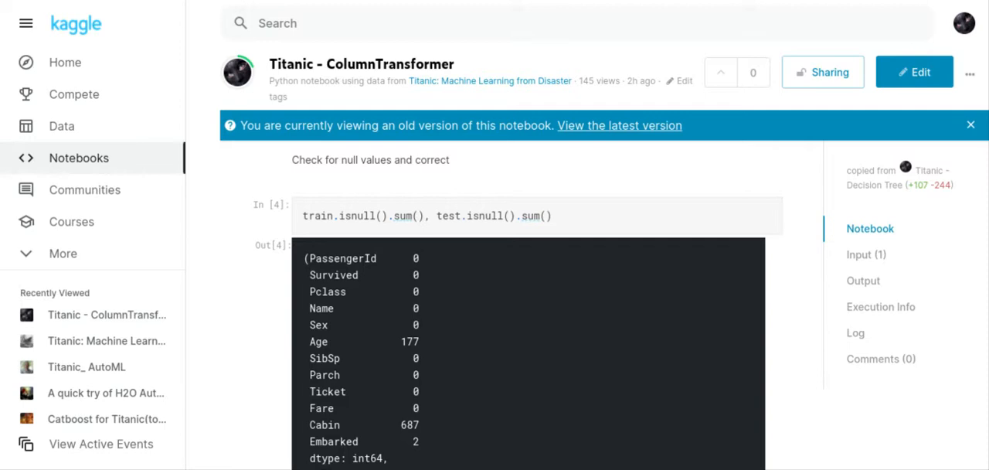
scroll(down, 3)
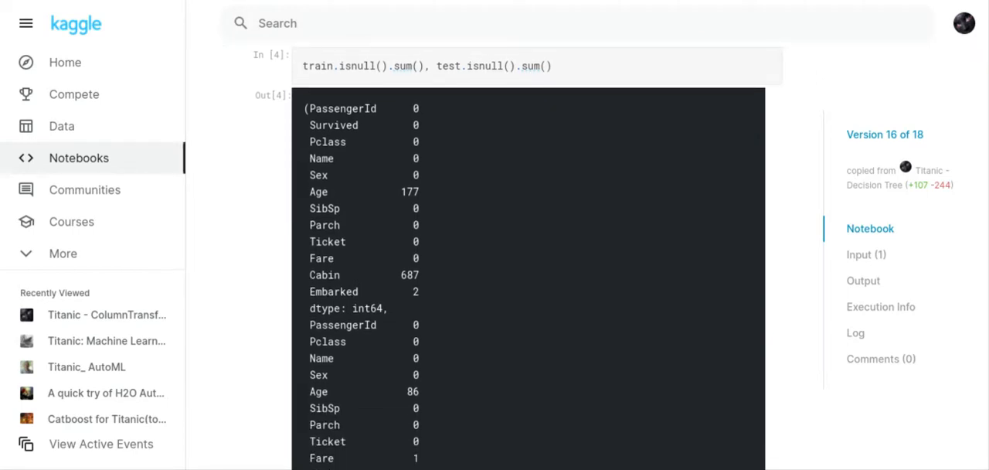
Scroll on to the cell dropping PassengerId, Cabin and Ticket and the Survived distplot
scroll(down, 3)
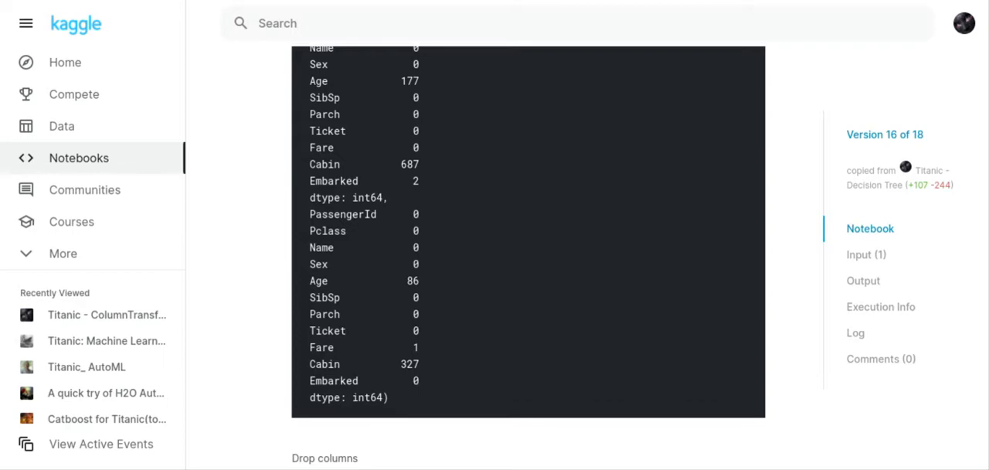
scroll(down, 3)
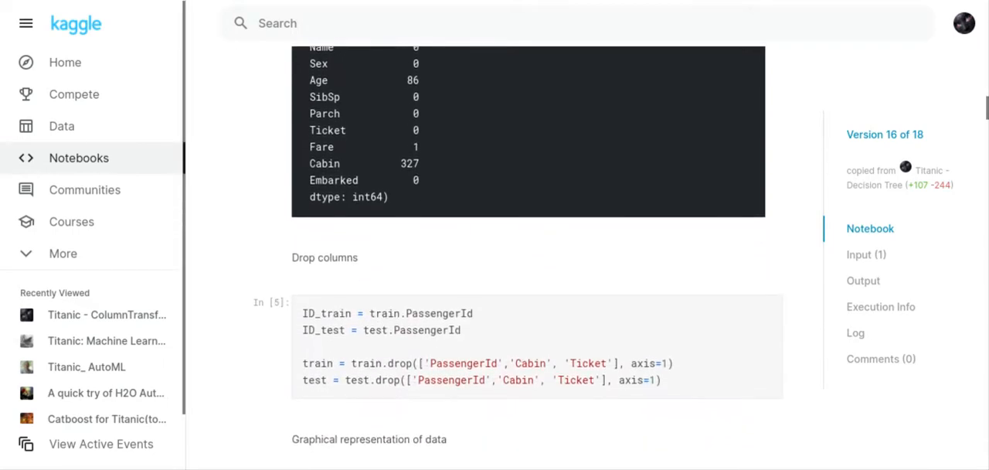
scroll(down, 3)
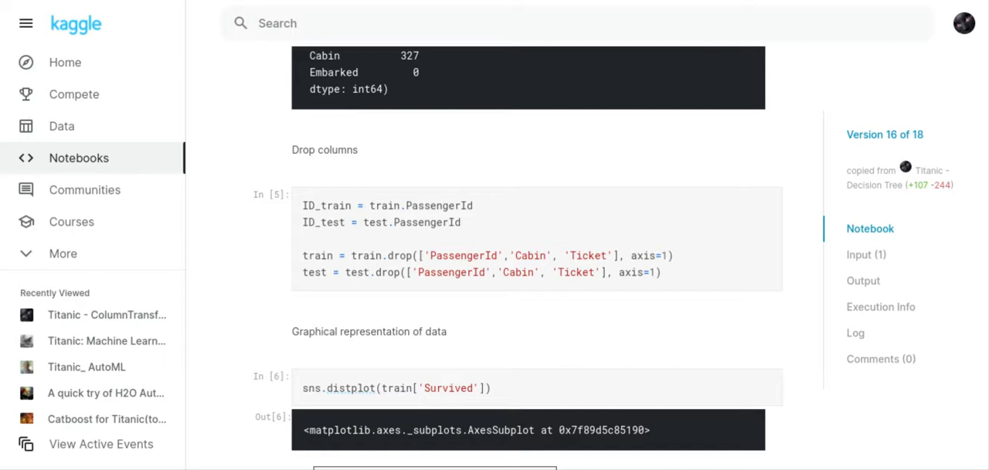
scroll(down, 3)
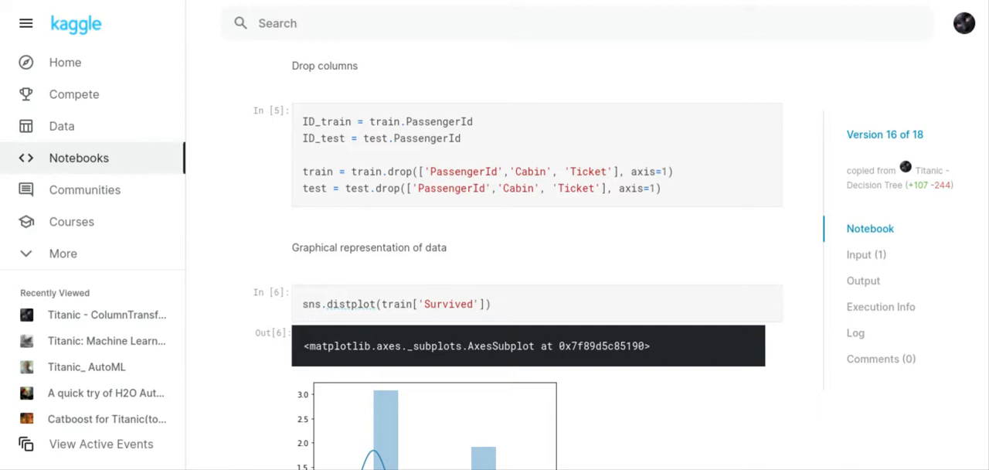
Scroll past the Survived count bar chart to the cell extracting titles from passenger names
scroll(down, 3)
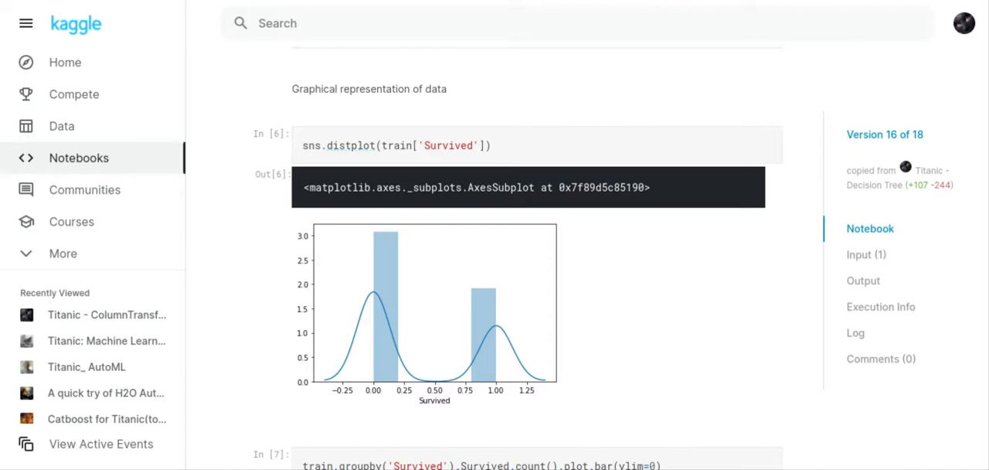
scroll(down, 3)
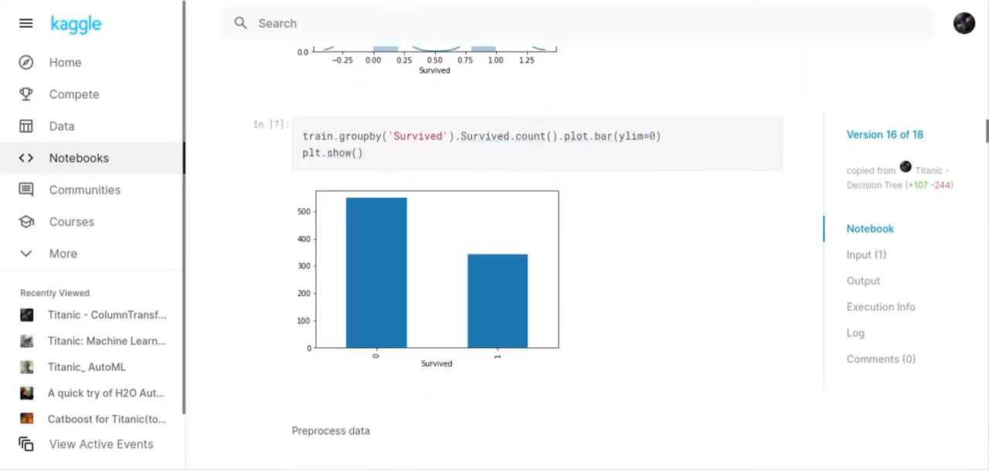
scroll(down, 3)
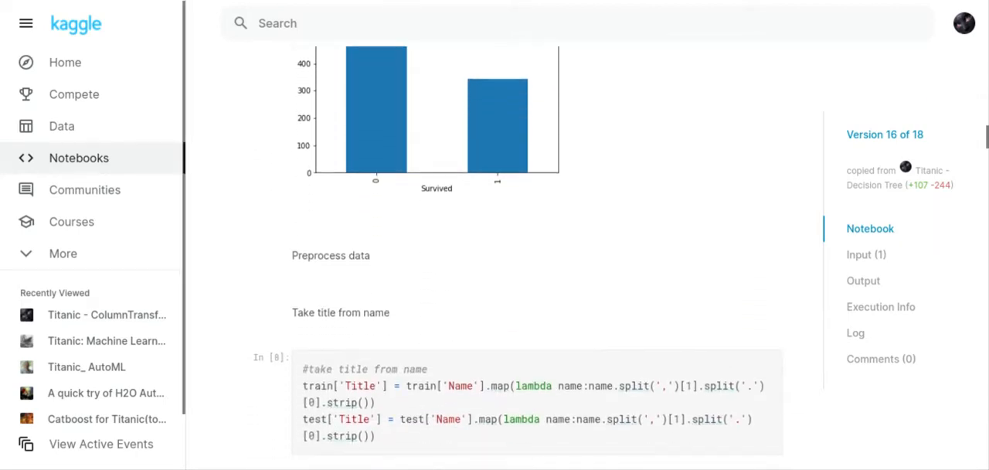
Scroll through the survivors-per-title table to the title1 numeric mapping dictionary cell
scroll(down, 3)
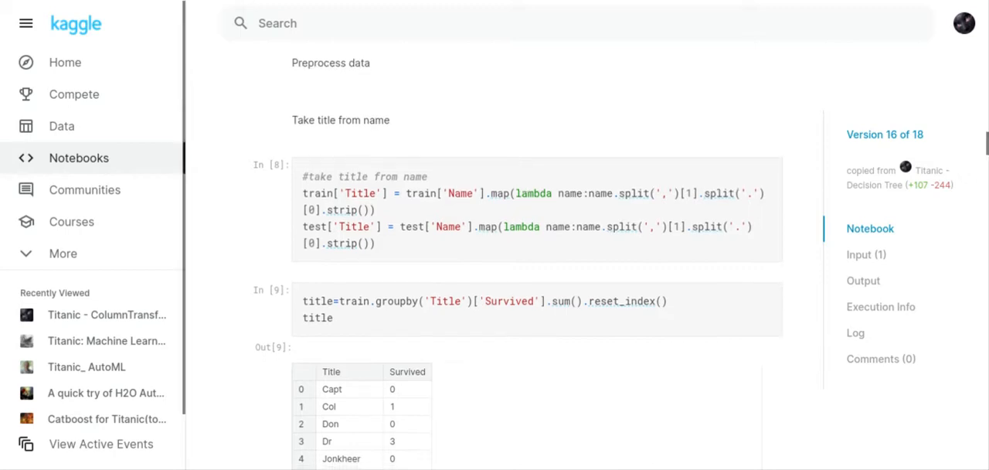
scroll(down, 3)
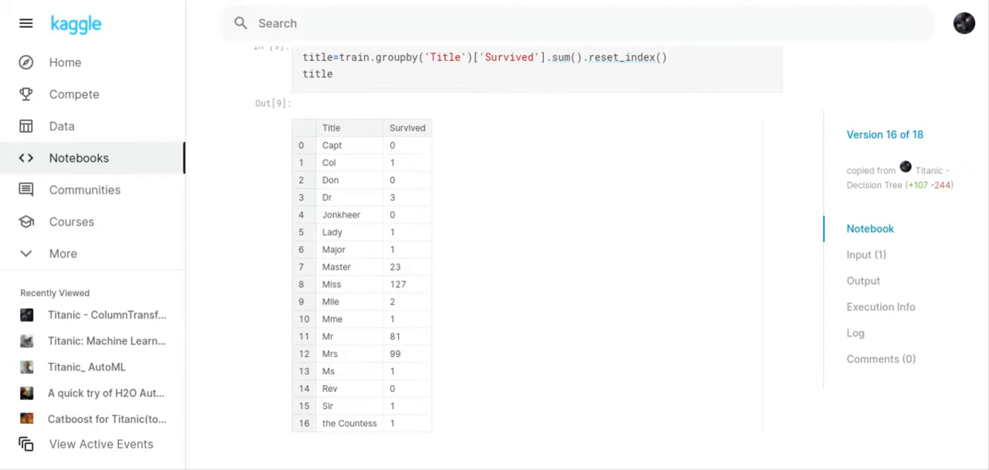
scroll(down, 3)
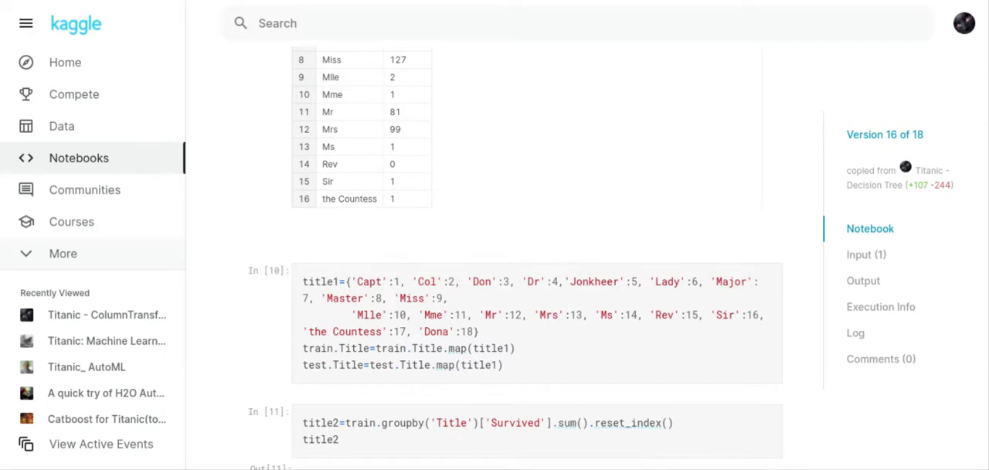
Scroll past the numeric-title survival table to the Family (SibSp + Parch) feature and its groupby table
scroll(down, 3)
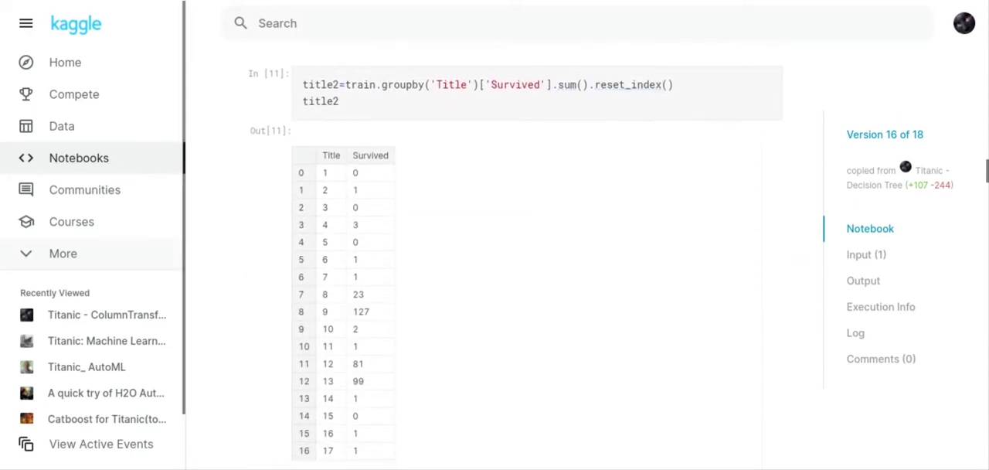
scroll(down, 3)
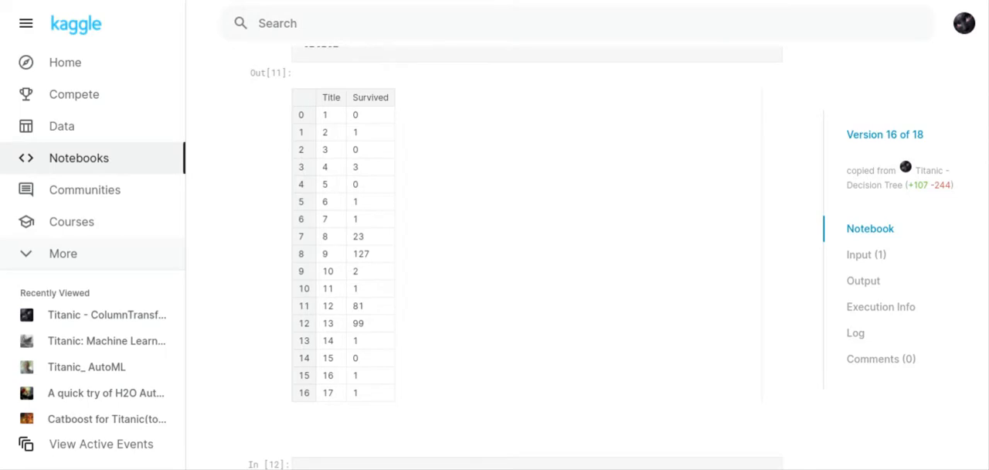
scroll(down, 3)
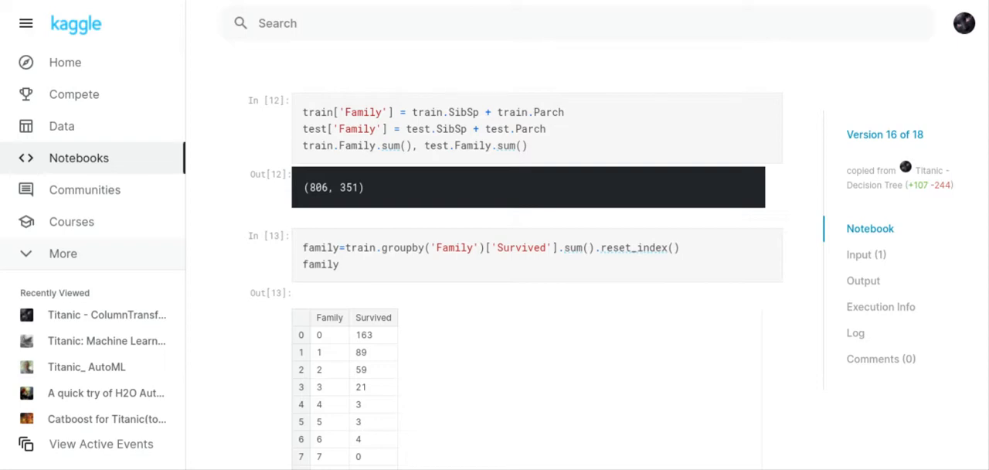
Scroll to the family-size passenger count bar chart and the survivors-by-fare grouping cell
scroll(down, 3)
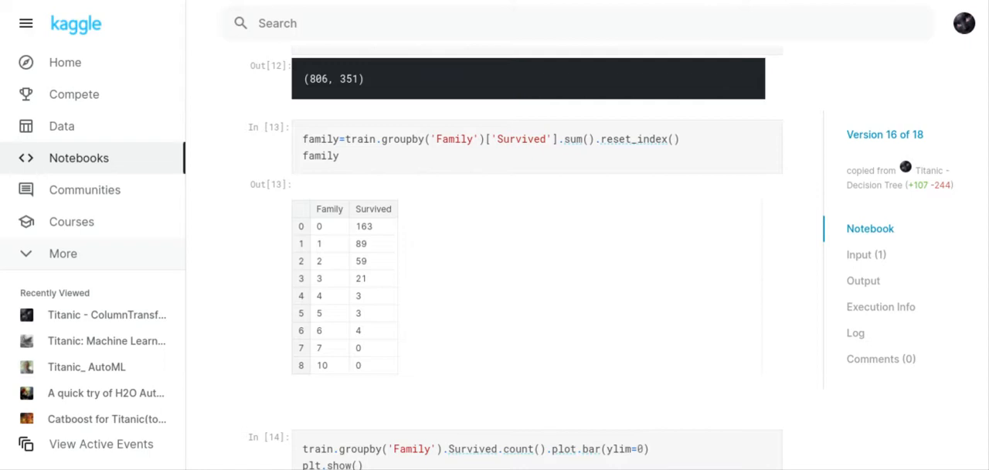
scroll(down, 3)
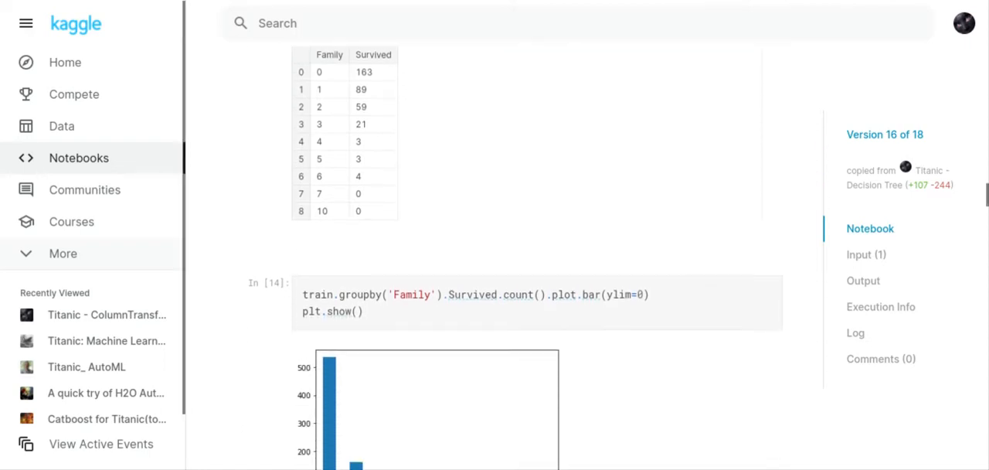
scroll(down, 3)
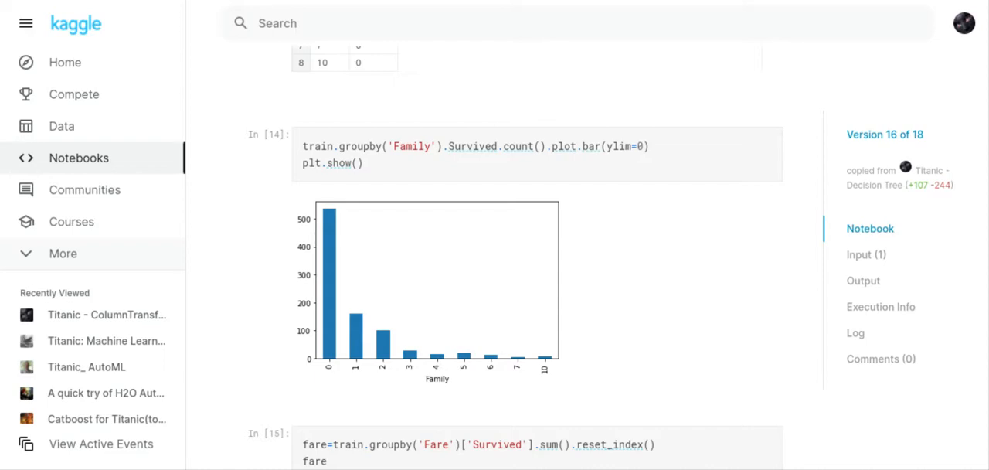
Scroll through the Fare/Survived table to the ColumnTransformer preprocessor for numeric and categorical features
scroll(down, 3)
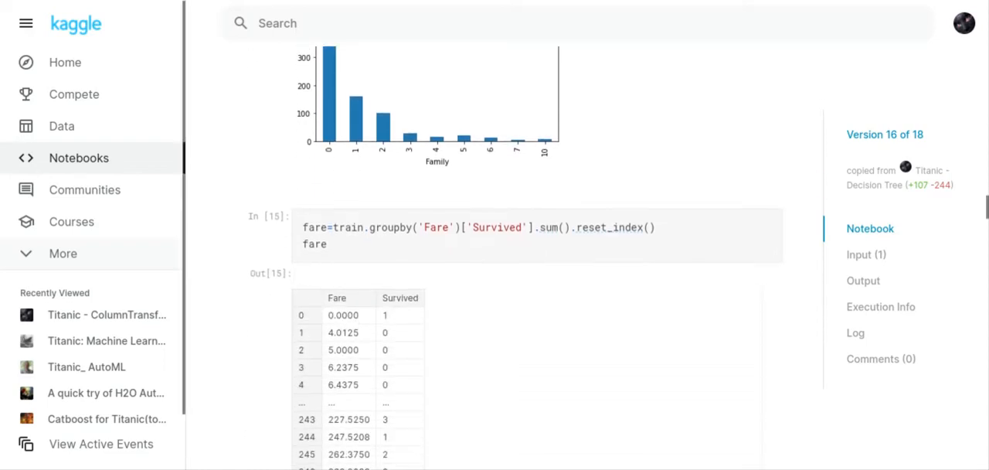
scroll(down, 3)
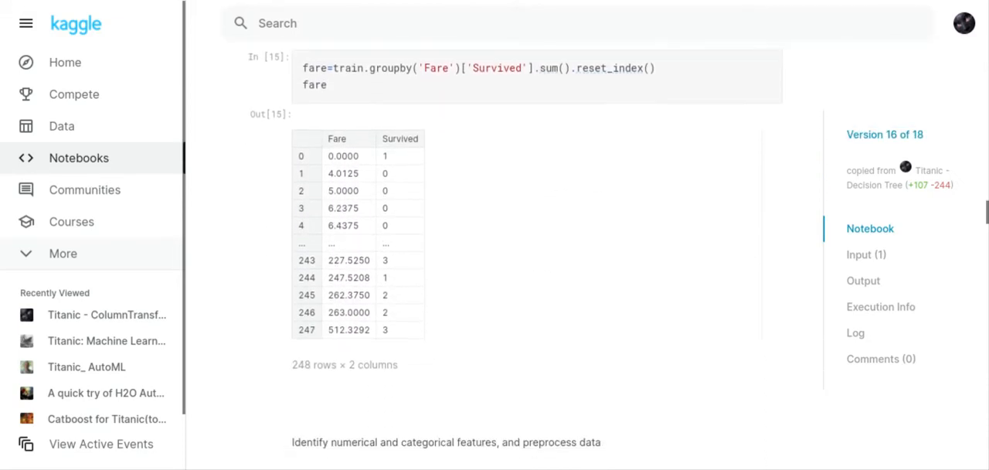
scroll(down, 3)
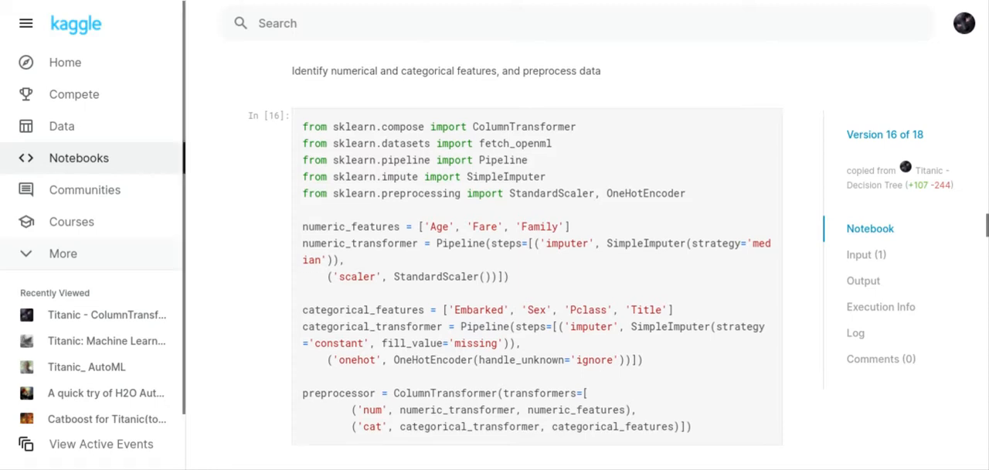
Scroll past the ColumnTransformer preprocessor code to the correlation heatmap of Survived, Pclass, Age, SibSp, Parch, Fare, Title and Family
scroll(down, 3)
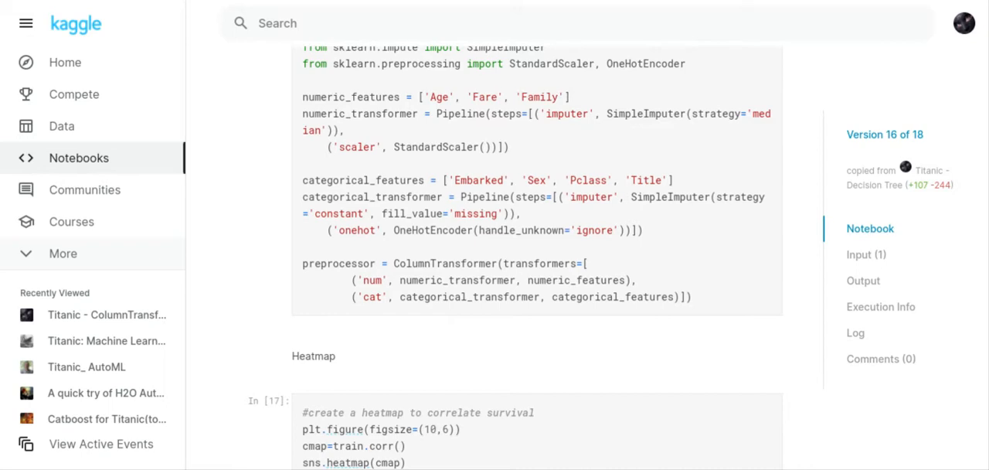
scroll(down, 3)
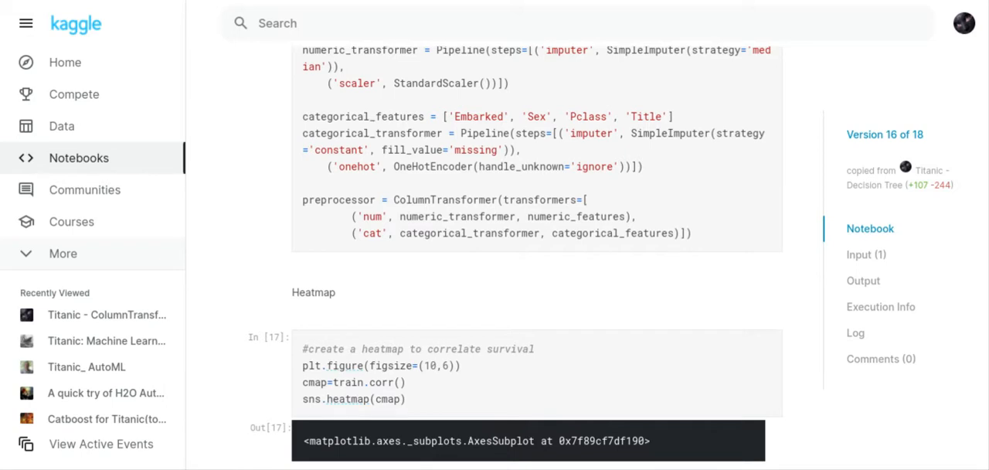
scroll(down, 3)
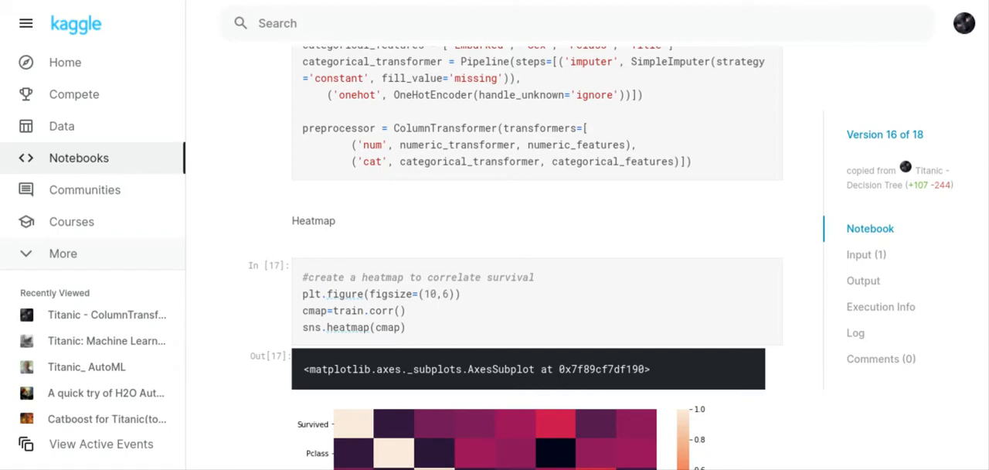
scroll(down, 3)
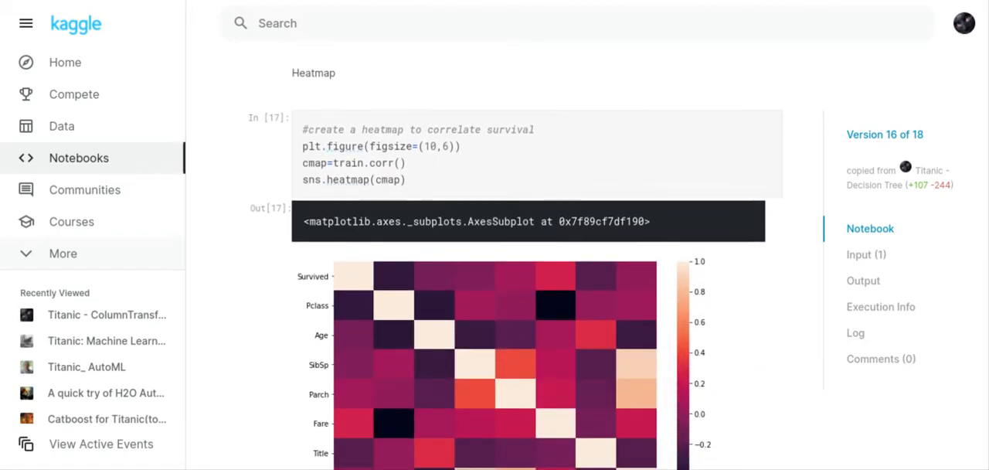
scroll(down, 3)
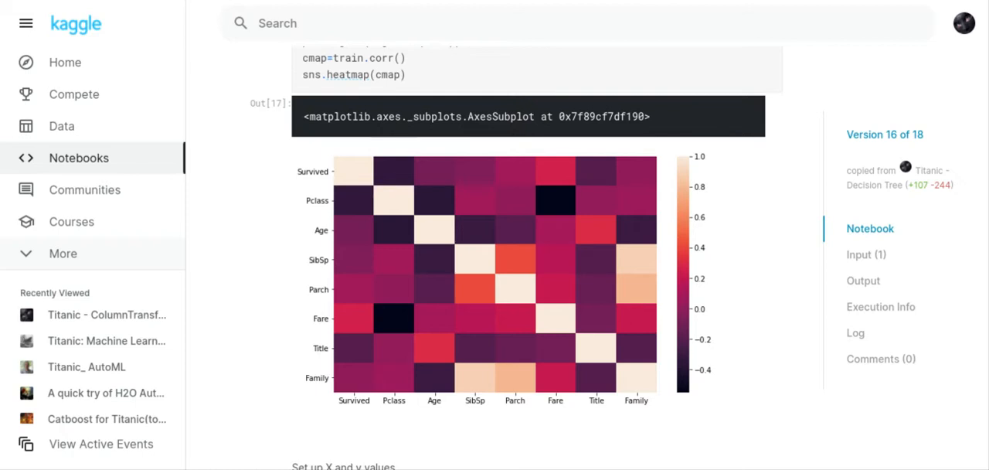
scroll(down, 3)
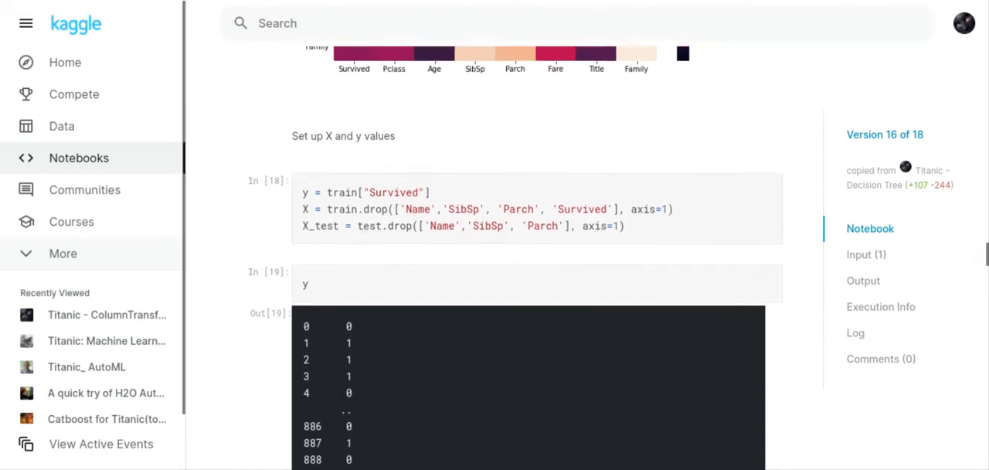
scroll(down, 3)
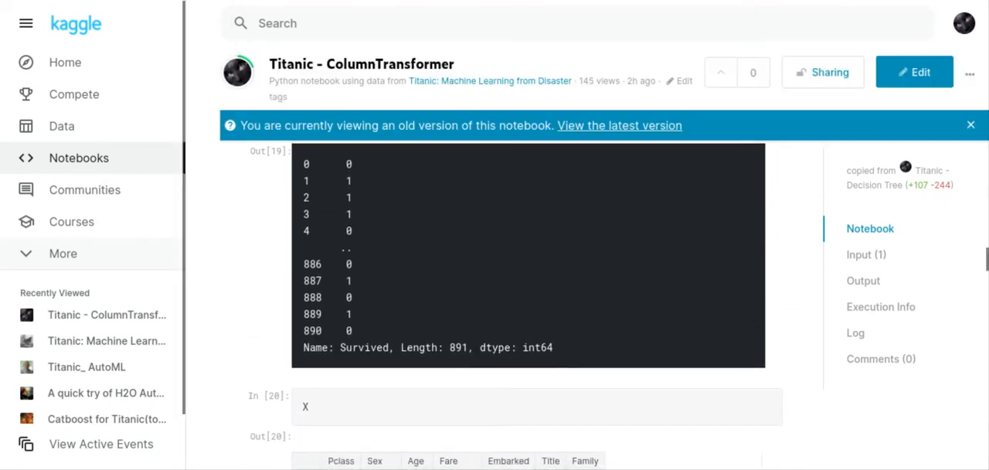
scroll(up, 3)
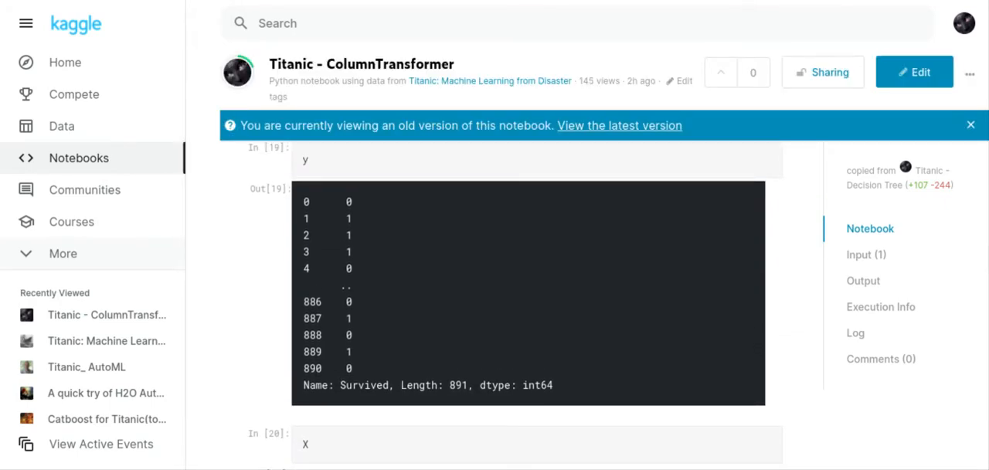
scroll(down, 3)
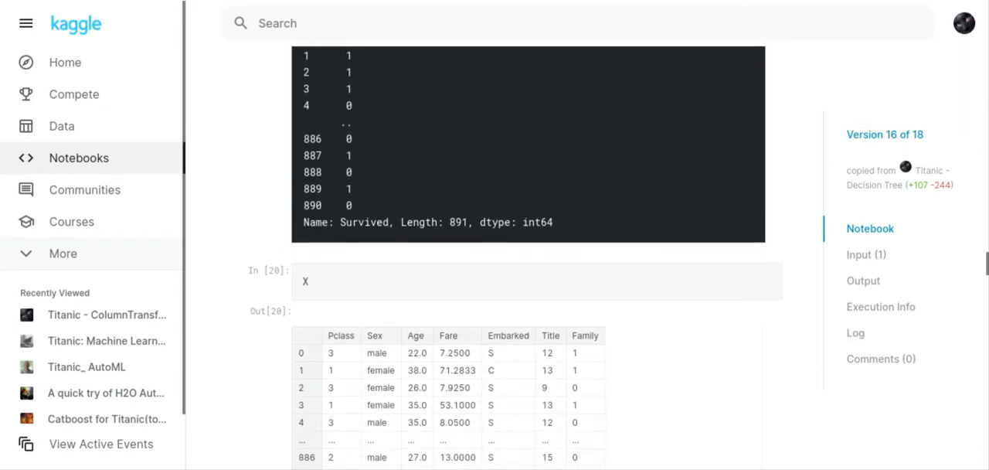
scroll(down, 3)
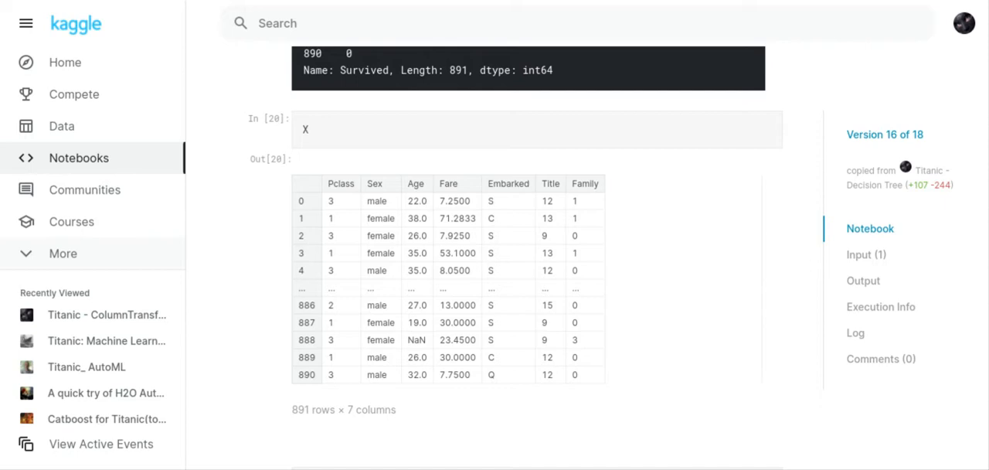
scroll(down, 3)
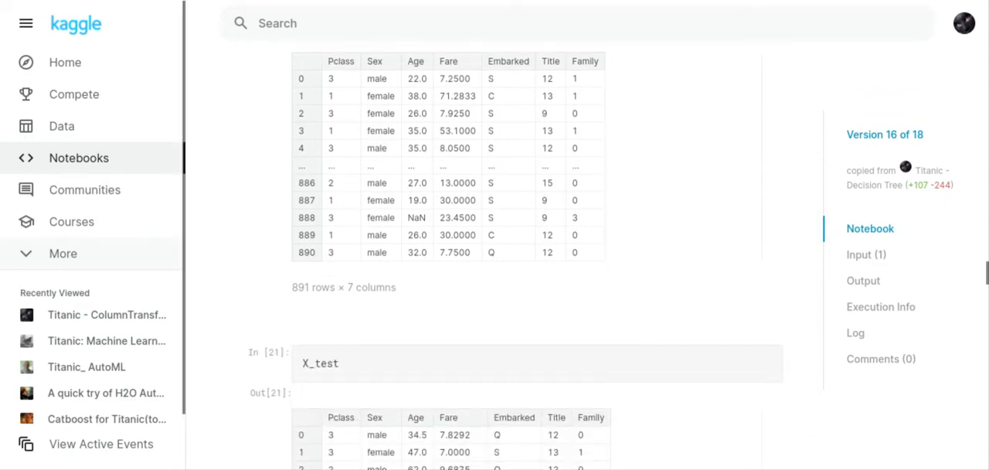
scroll(up, 3)
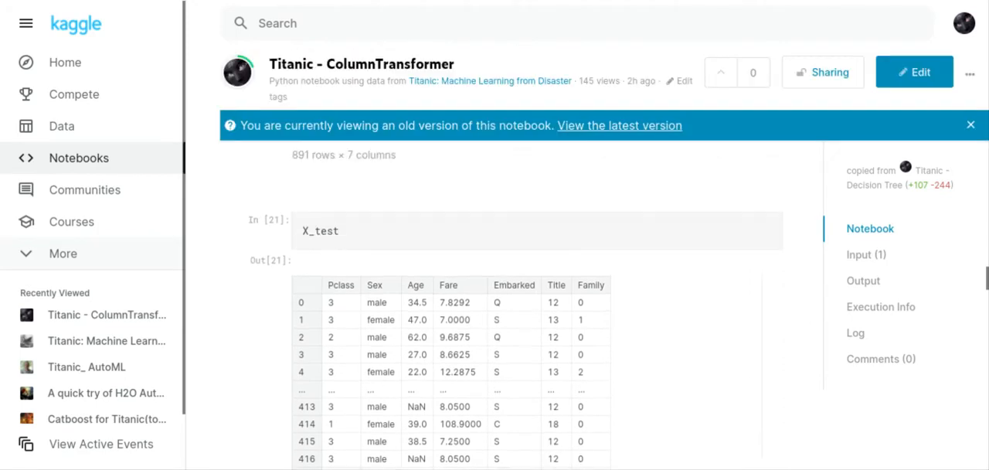
scroll(up, 3)
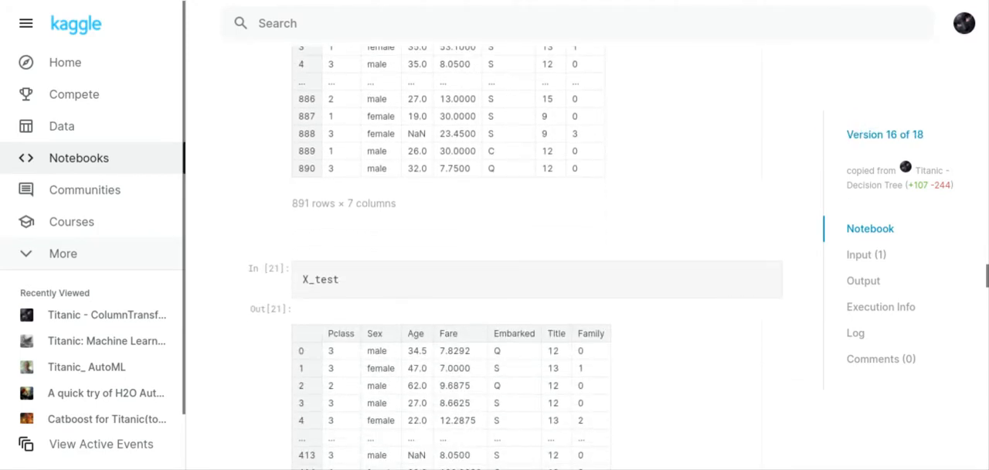
scroll(down, 3)
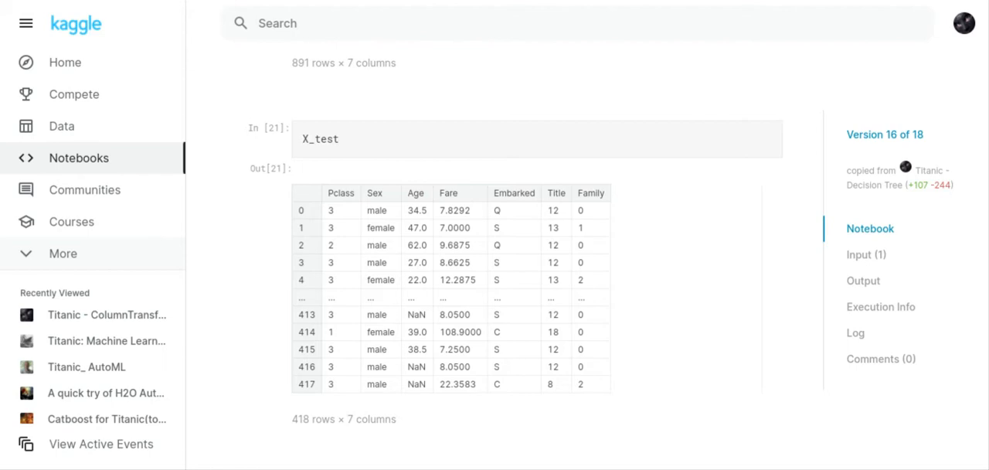
scroll(down, 3)
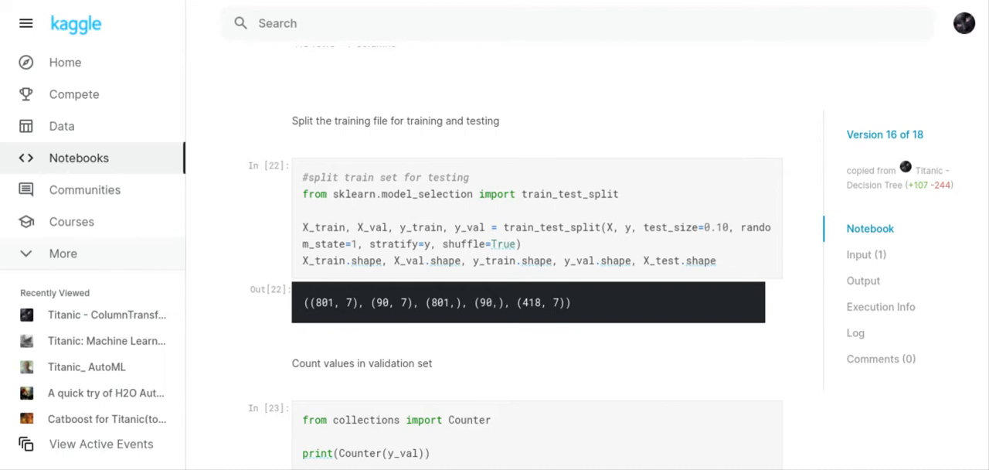
scroll(down, 3)
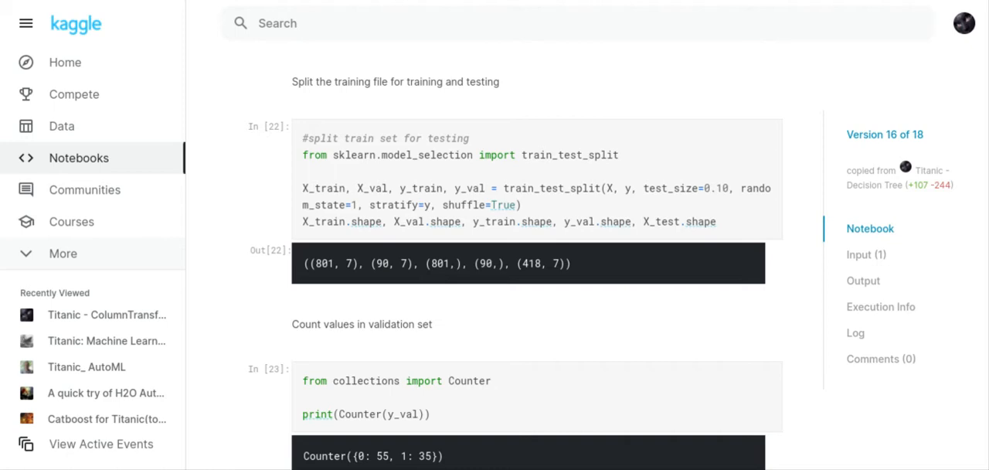
scroll(down, 3)
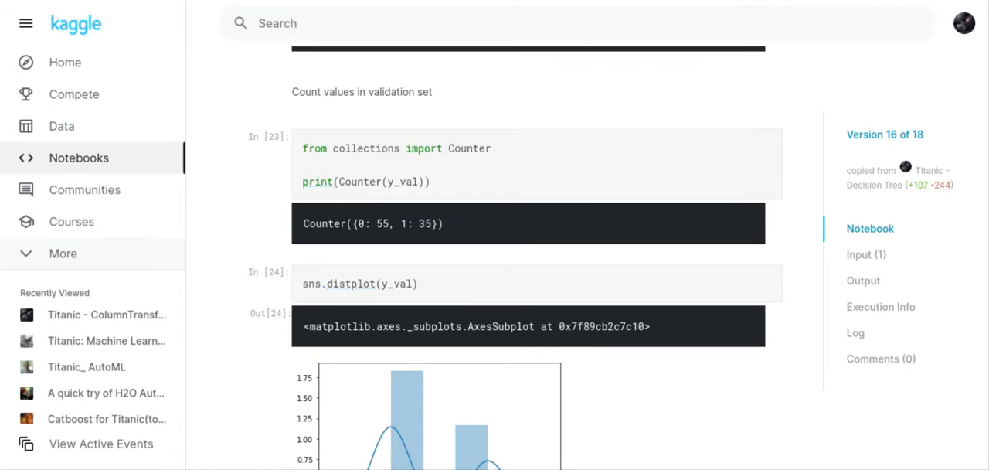
scroll(down, 3)
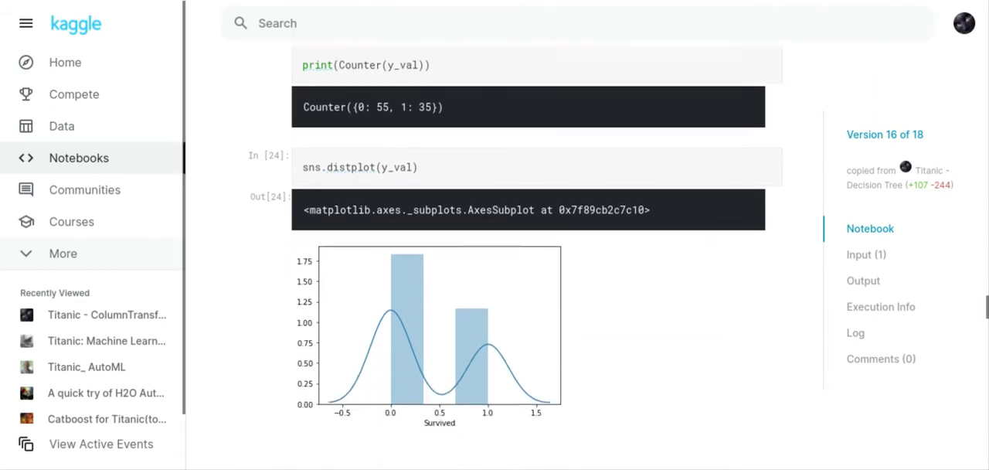
scroll(down, 3)
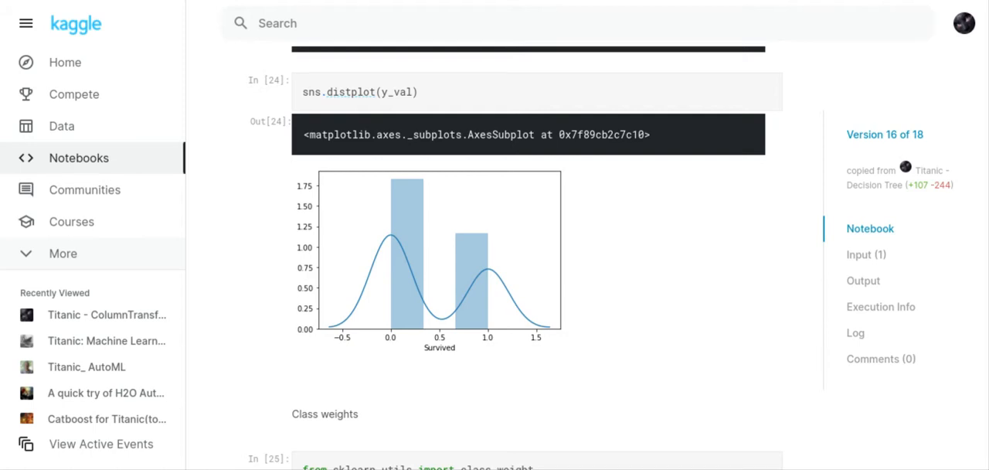
scroll(down, 3)
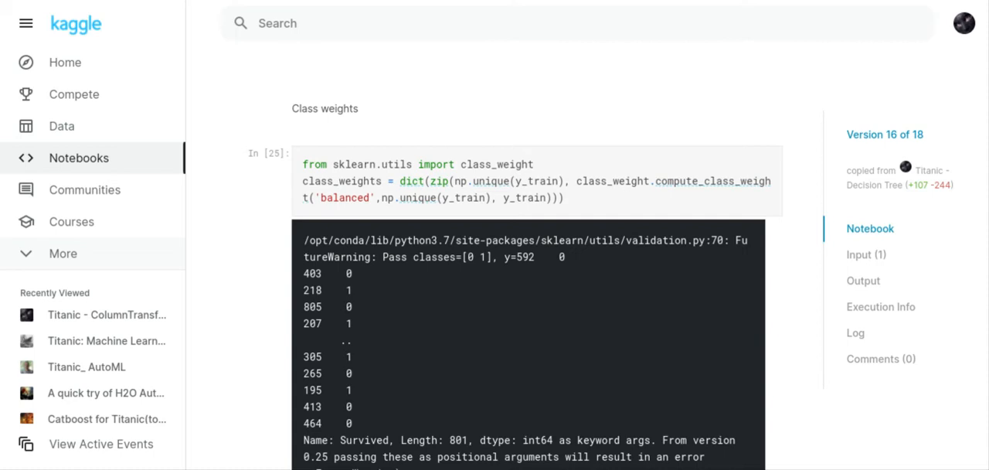
scroll(down, 3)
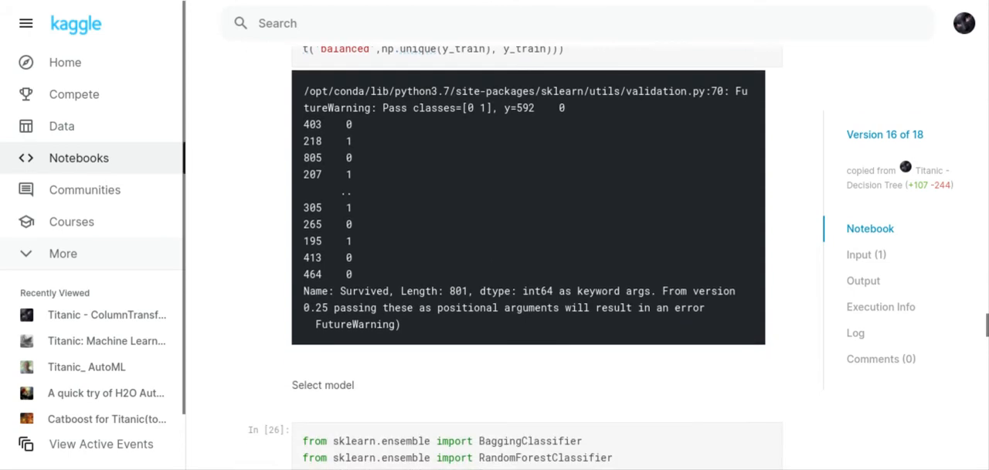
scroll(down, 3)
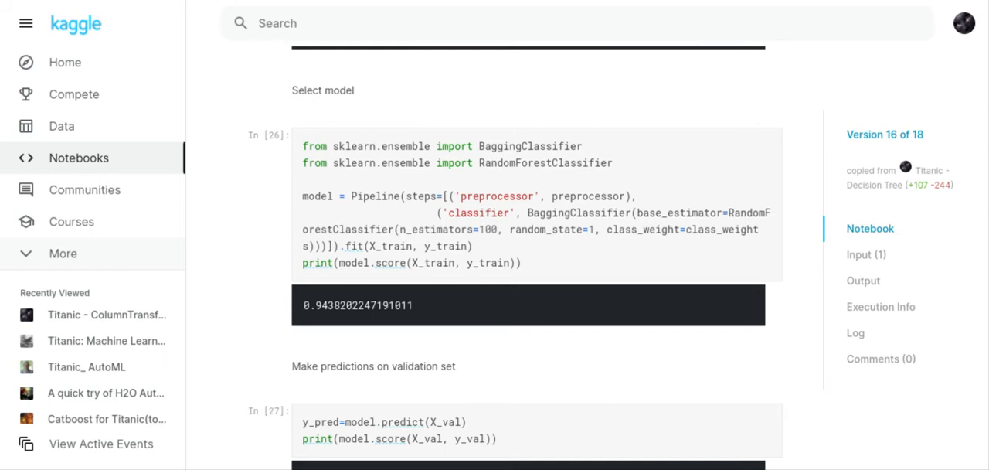
scroll(down, 3)
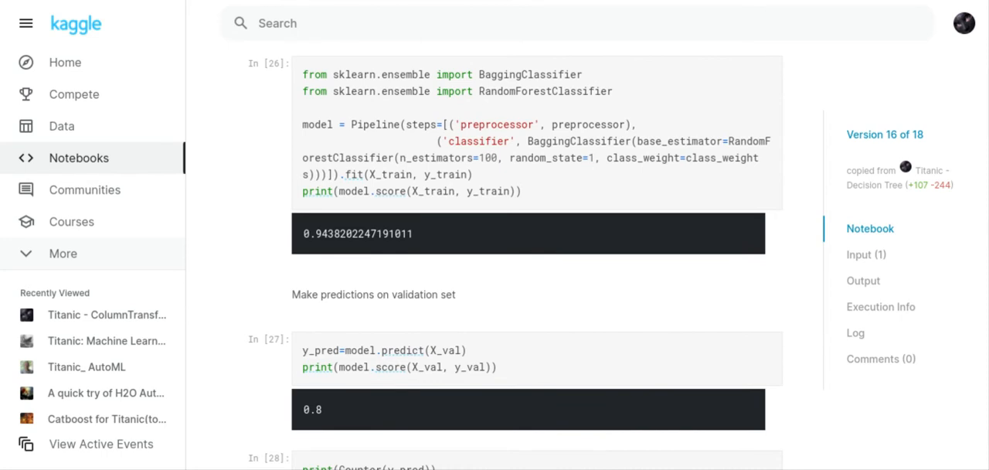
scroll(down, 3)
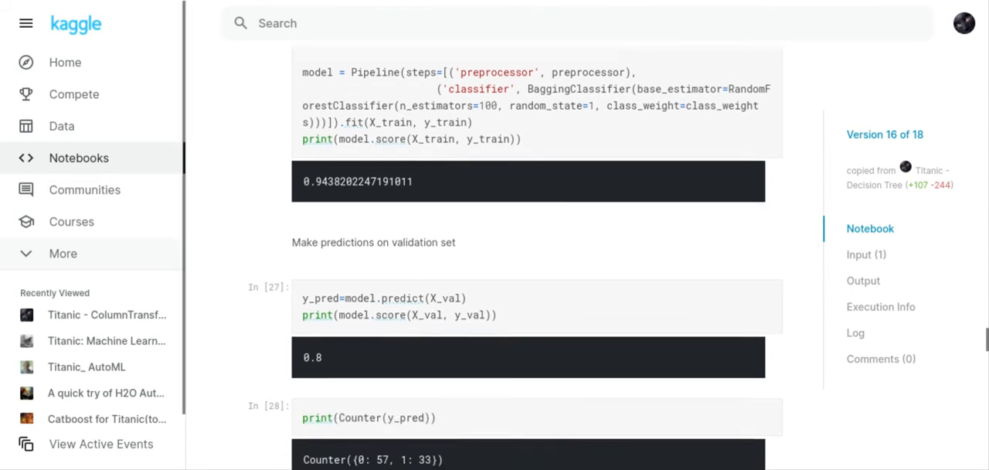
scroll(down, 3)
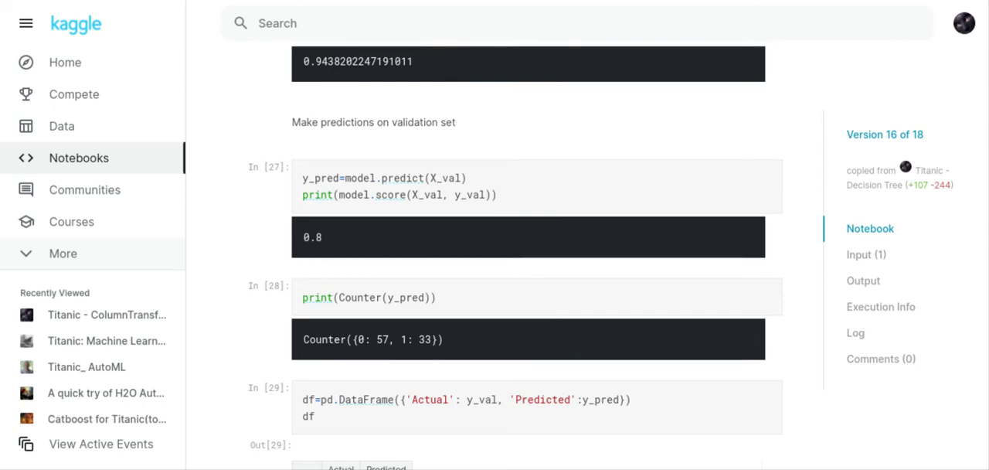
scroll(down, 3)
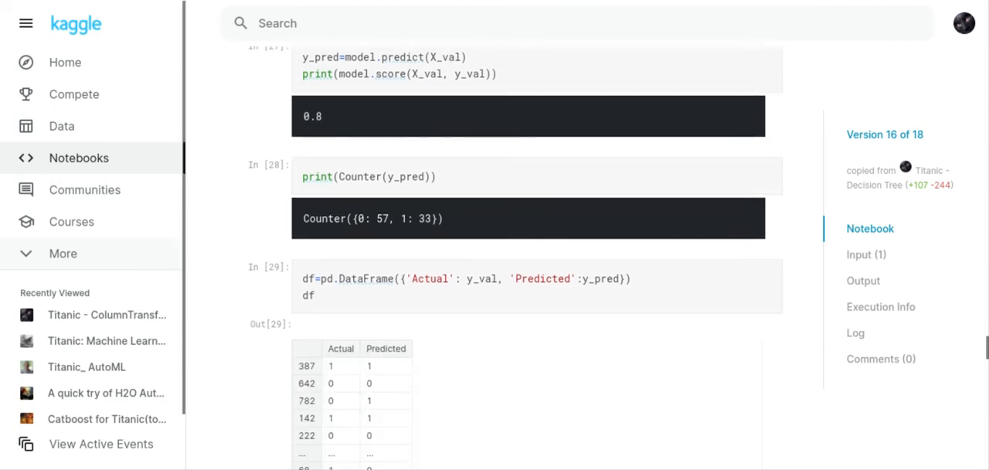
scroll(down, 3)
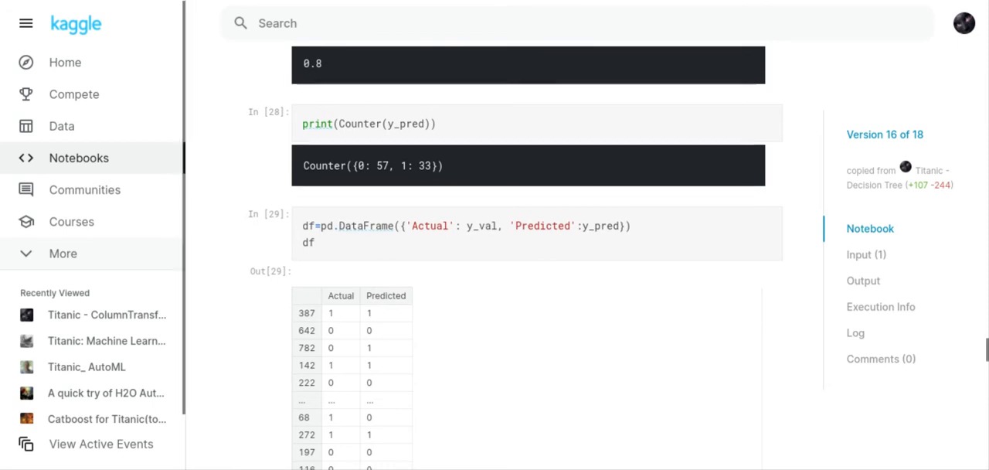
scroll(down, 3)
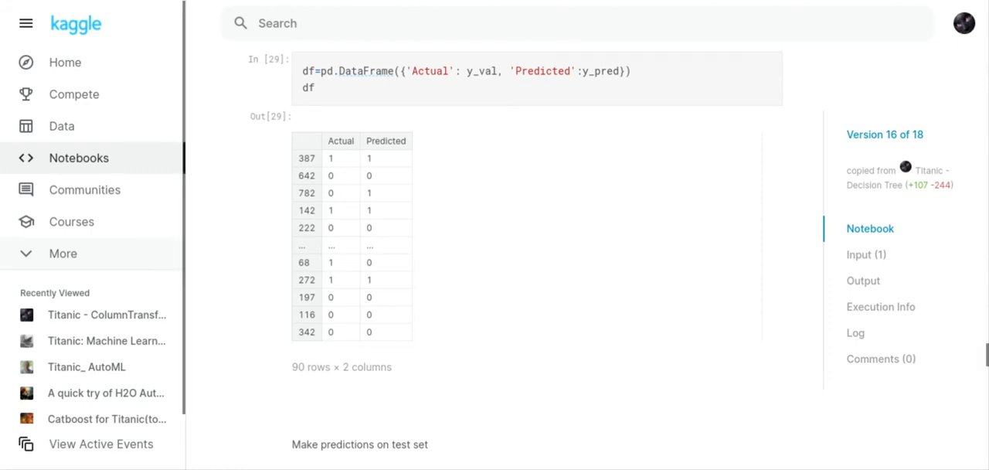
scroll(down, 3)
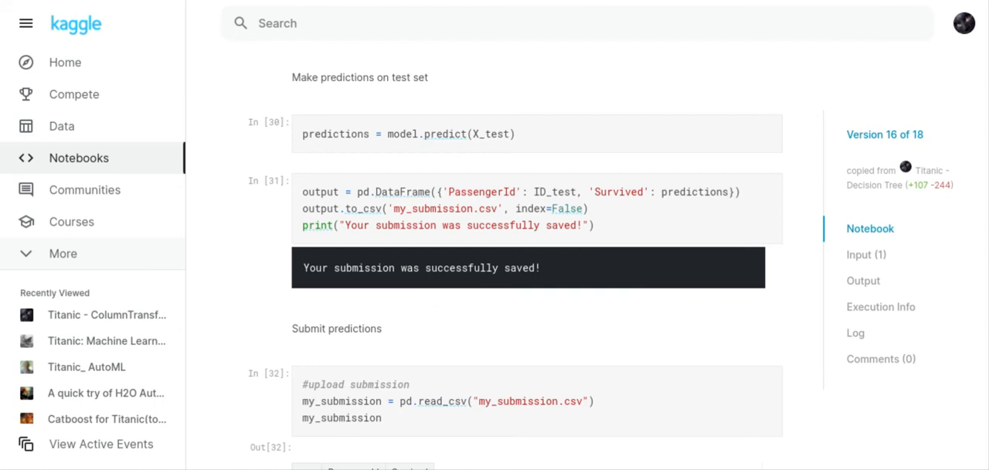
View the notebook's Output showing my_submission.csv (2.77 KB) with PassengerId and Survived predictions
scroll(down, 3)
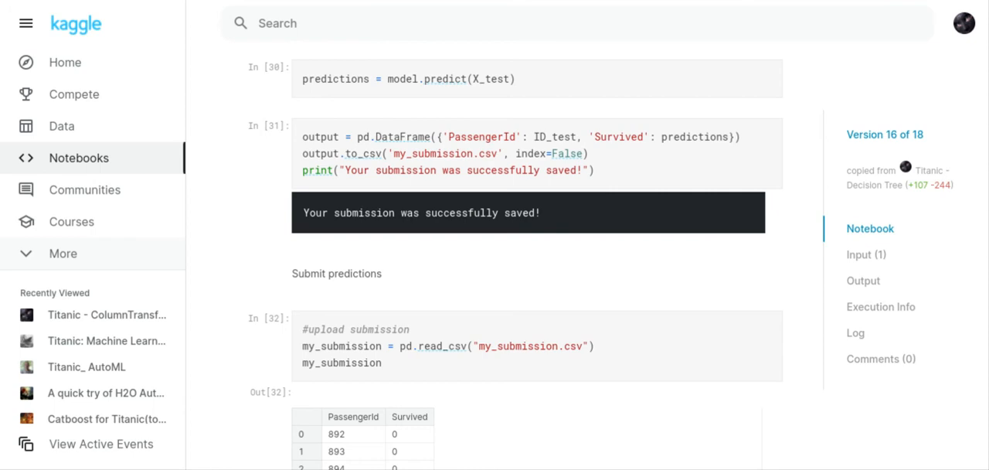
scroll(down, 3)
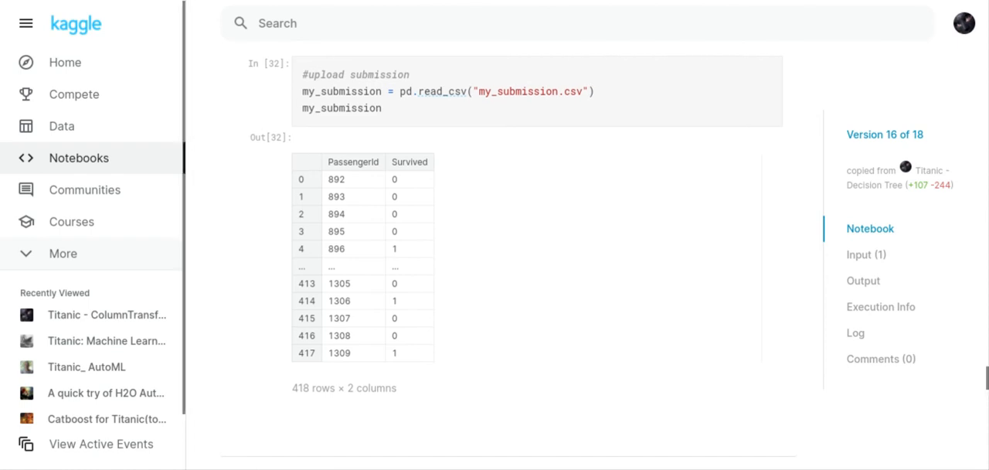
click(866, 253)
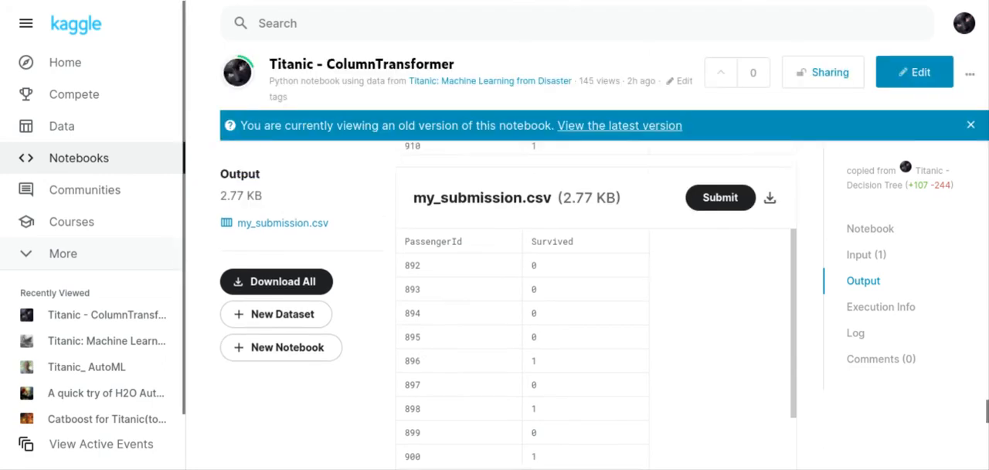
Return from Output to the notebook's top showing Best Submission with public score 0.77033
click(871, 228)
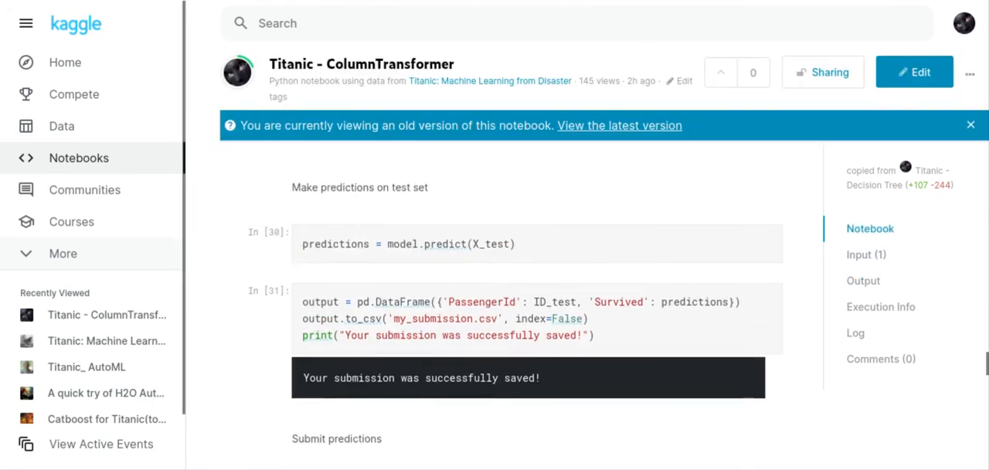
scroll(up, 3)
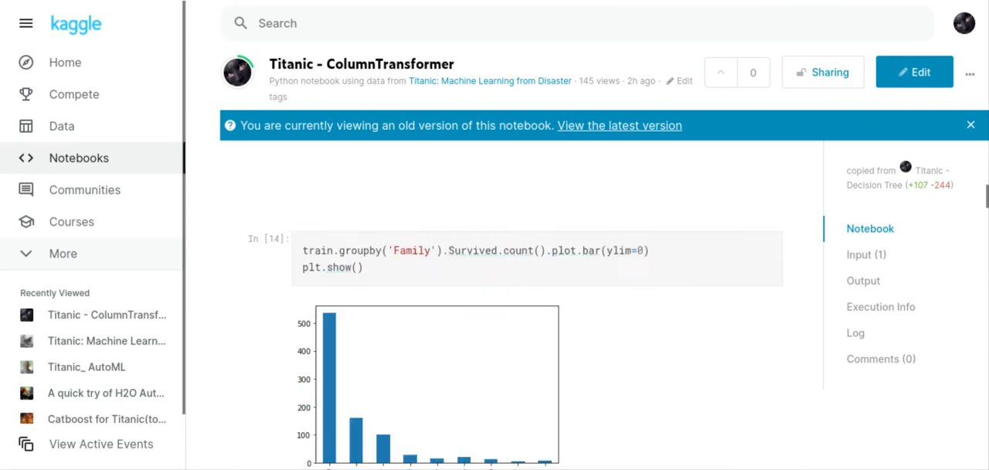
scroll(up, 3)
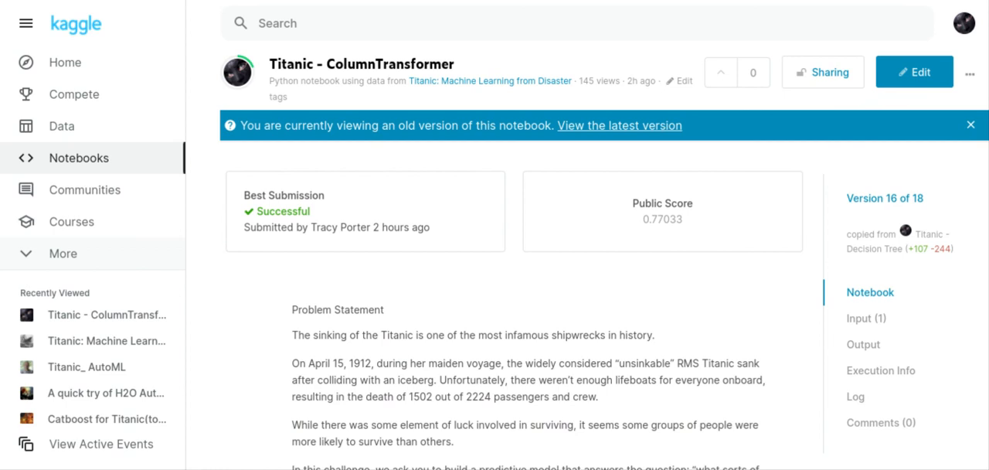
mouse_move(710, 5)
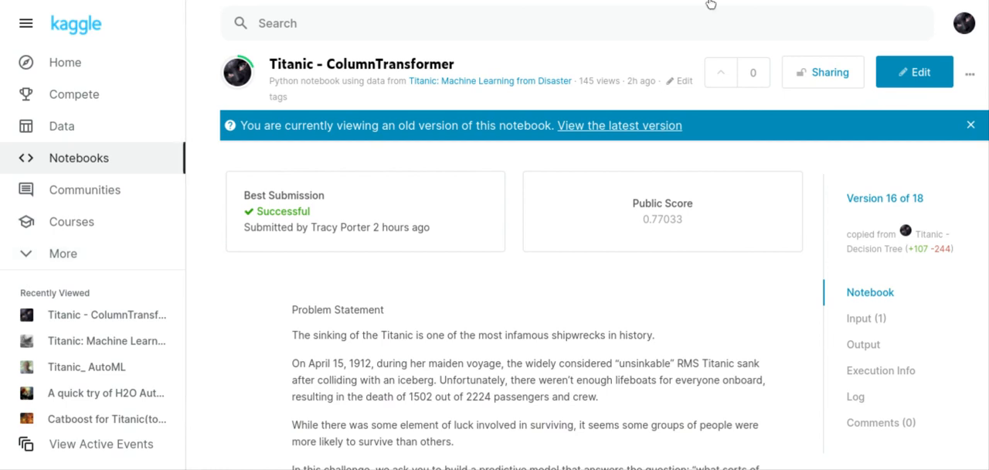
mouse_move(113, 158)
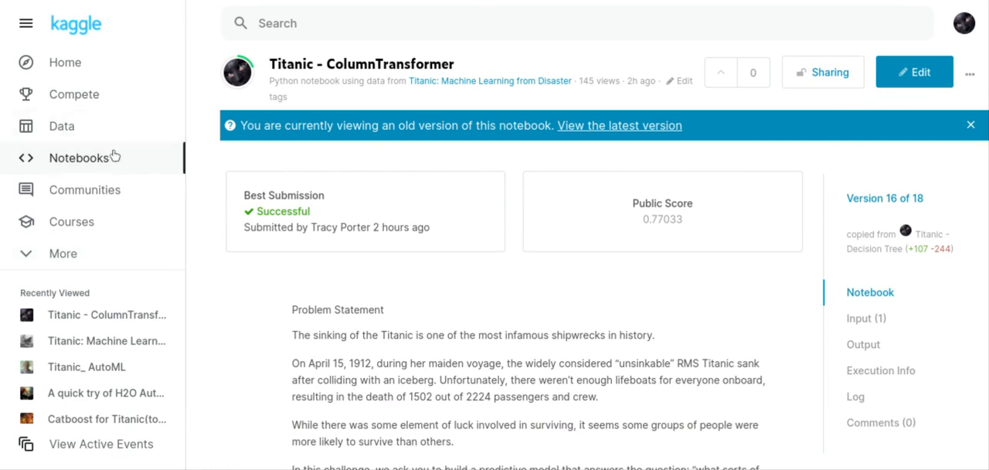
mouse_move(109, 120)
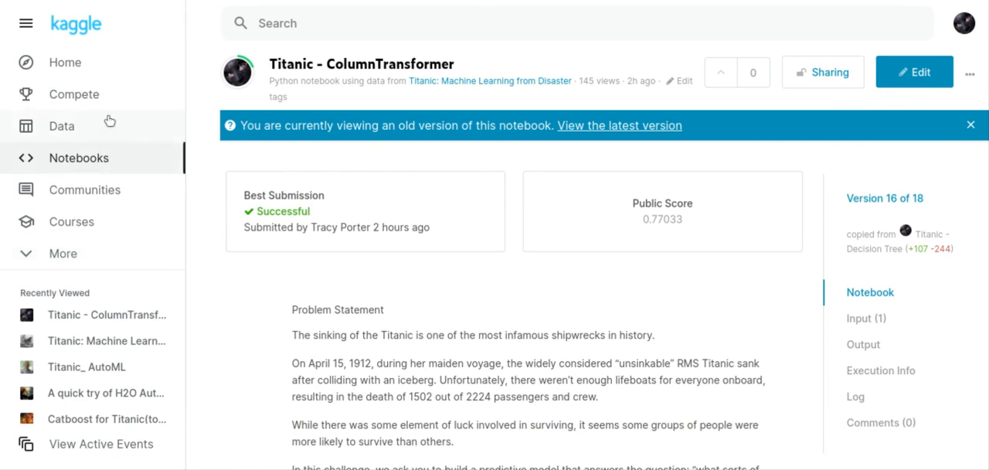
mouse_move(35, 6)
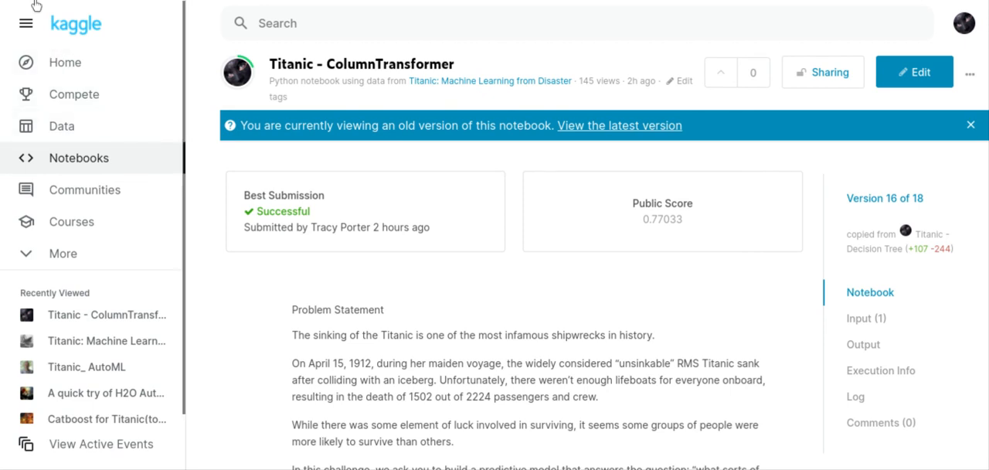
Review My Submissions: version 18 at 0.76315, version 17 at 0.74641, version 16 at 0.77033
click(490, 80)
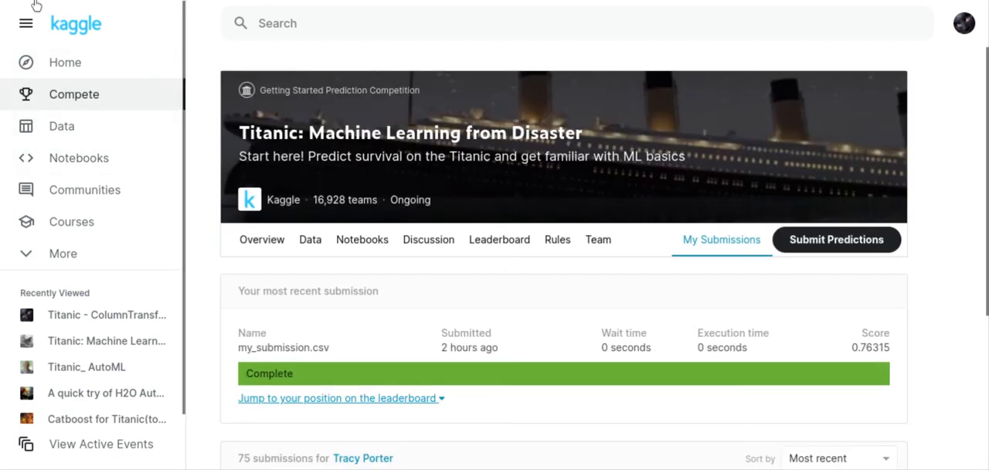
scroll(down, 3)
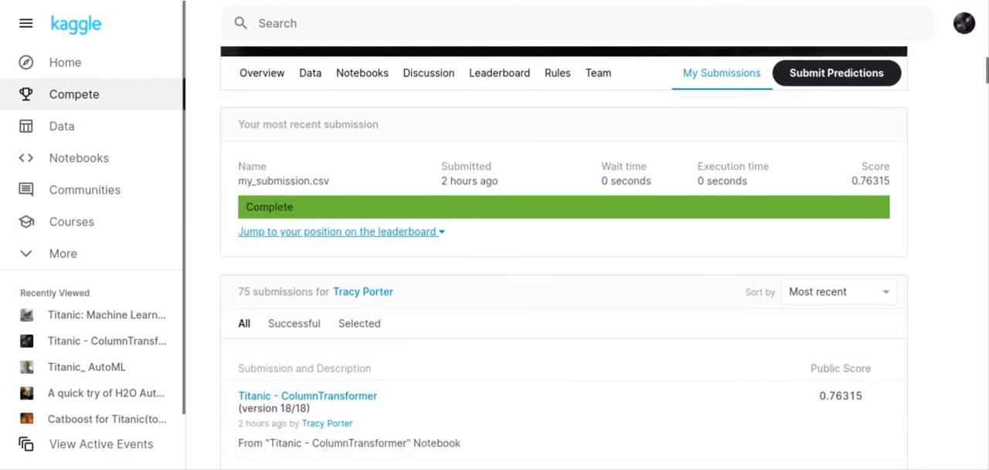
scroll(down, 3)
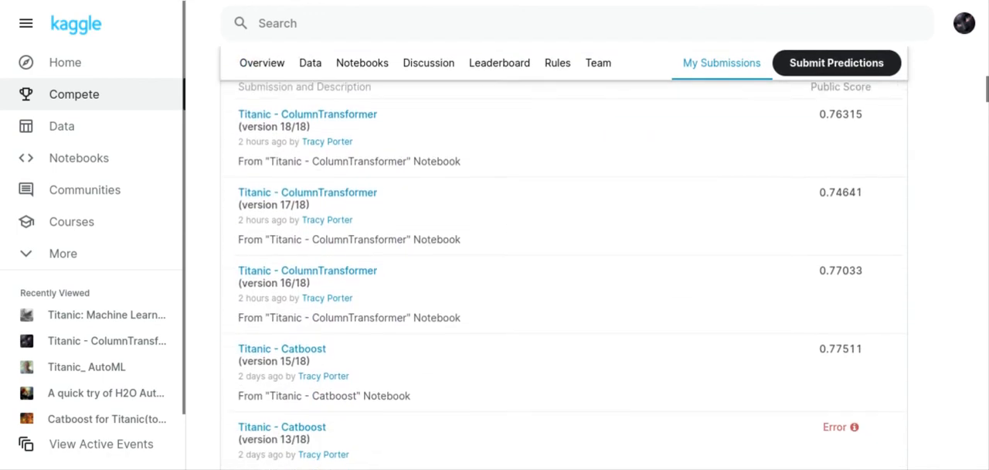
scroll(down, 3)
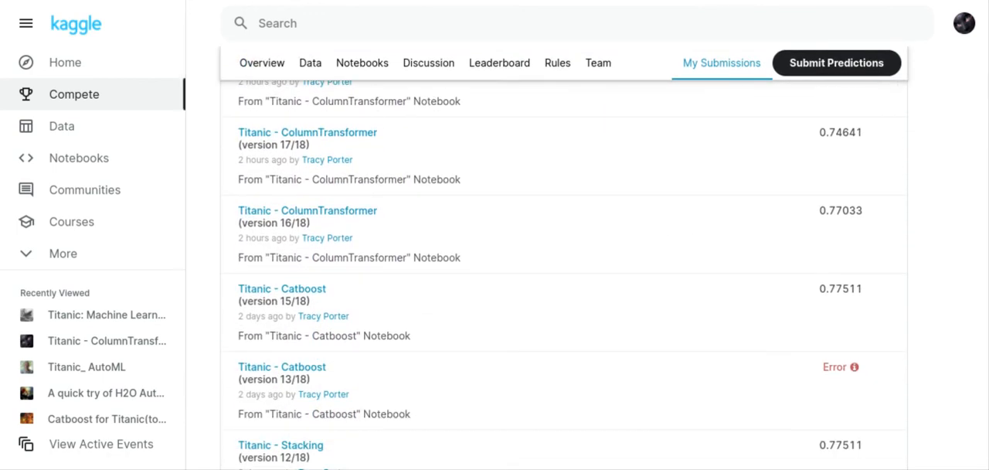
scroll(up, 3)
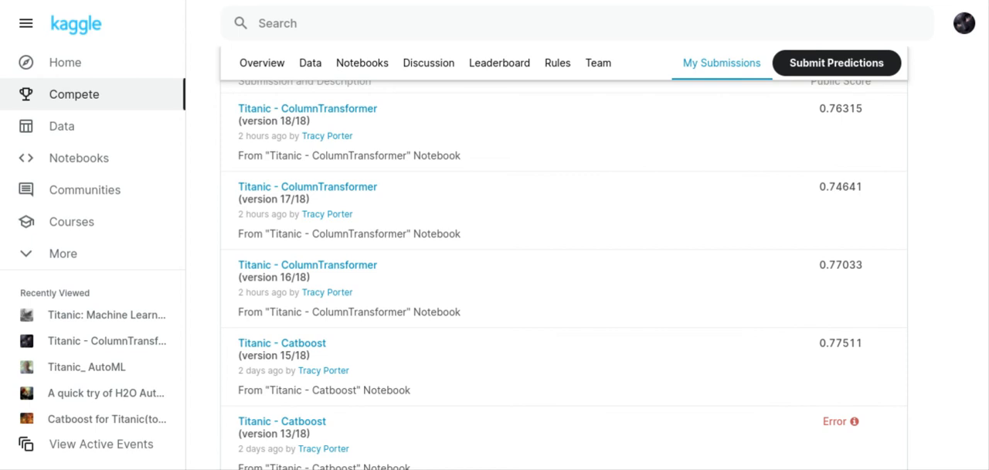
scroll(up, 3)
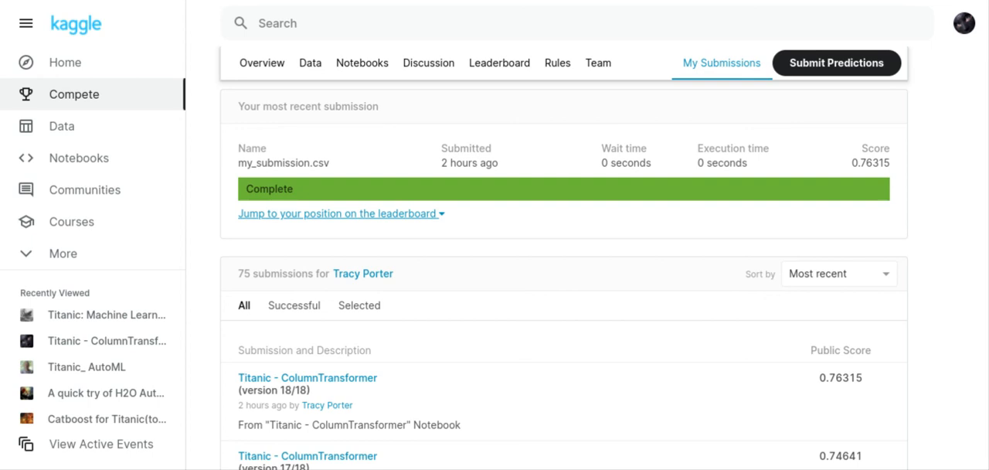
scroll(down, 3)
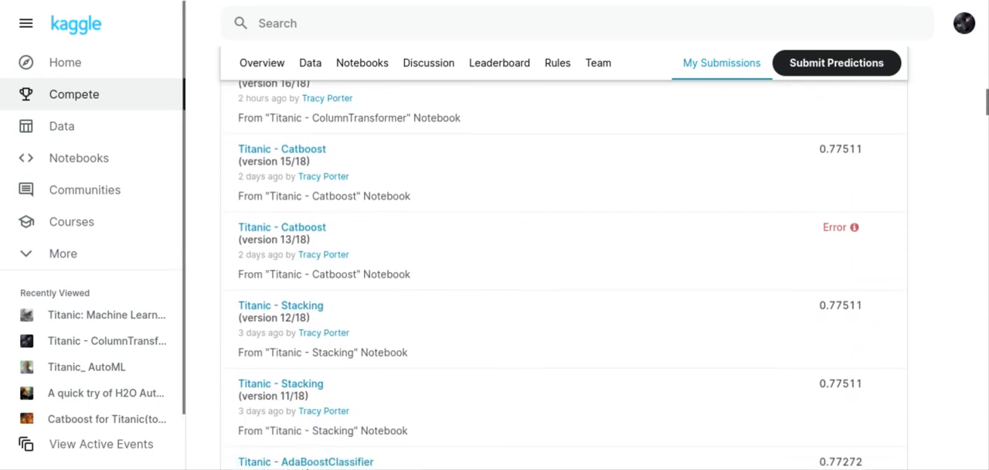
scroll(up, 3)
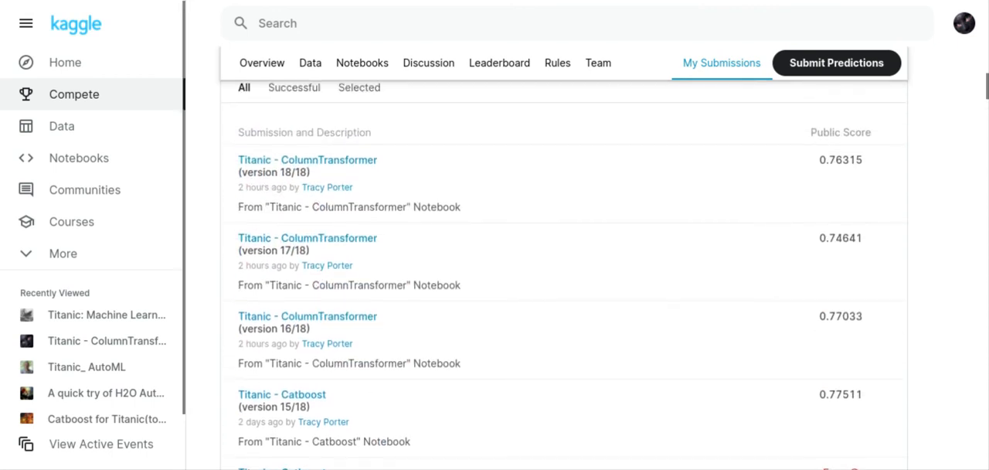
scroll(up, 3)
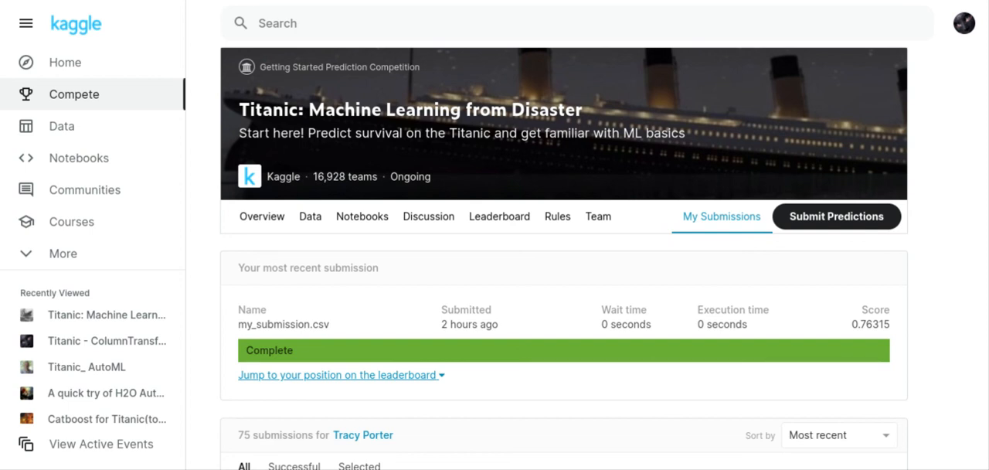
mouse_move(757, 176)
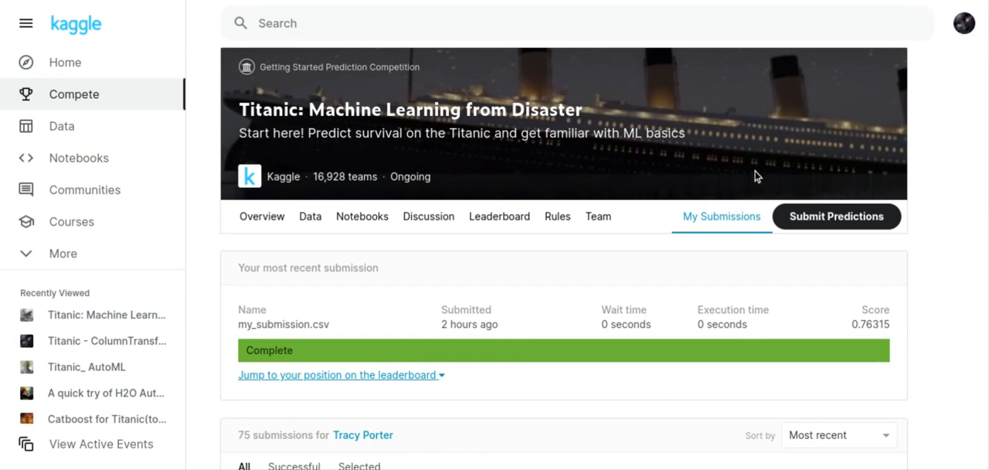